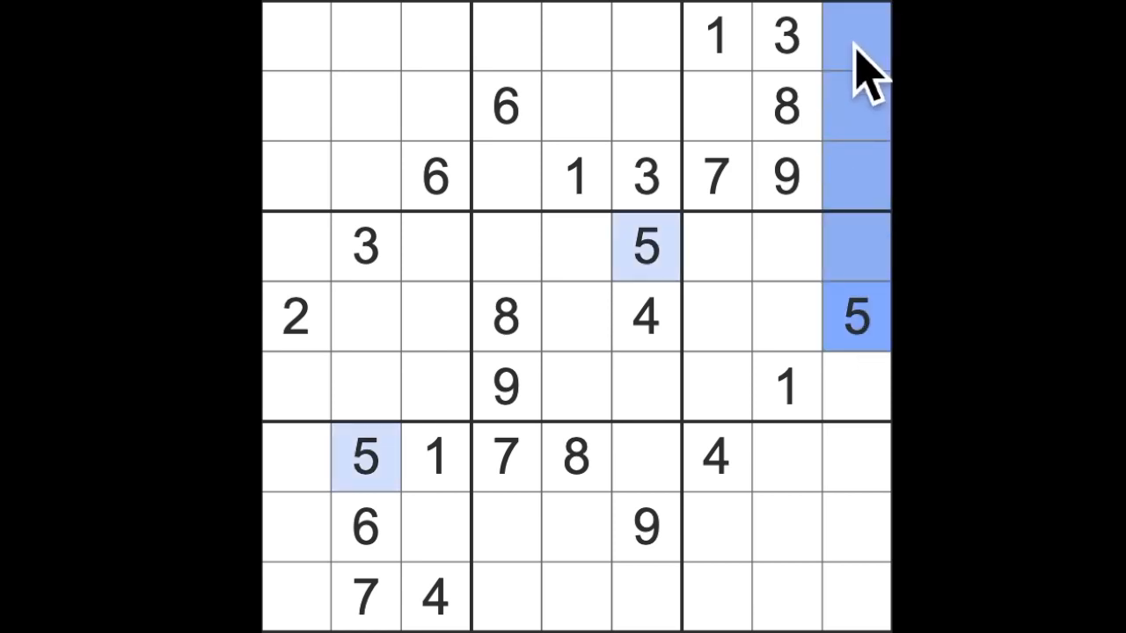
Step: Enter 5 at row 2, column 7 and 2 at row 8, column 3
{"action": "left_click", "coordinate": [717, 105]}
{"action": "type", "text": "5"}
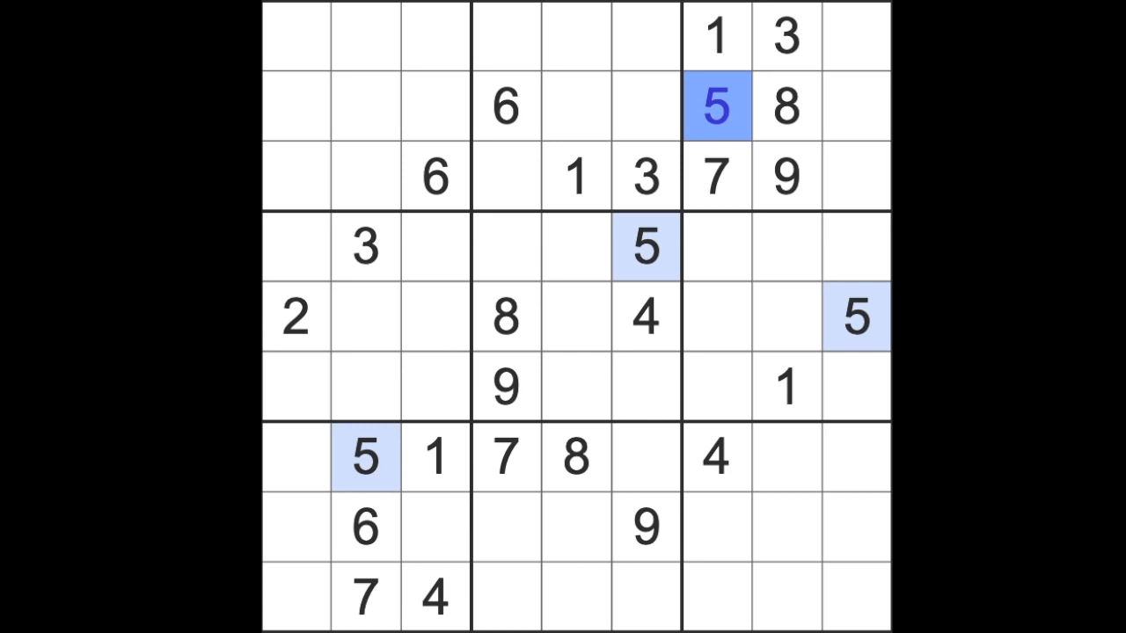
{"action": "mouse_move", "coordinate": [737, 163]}
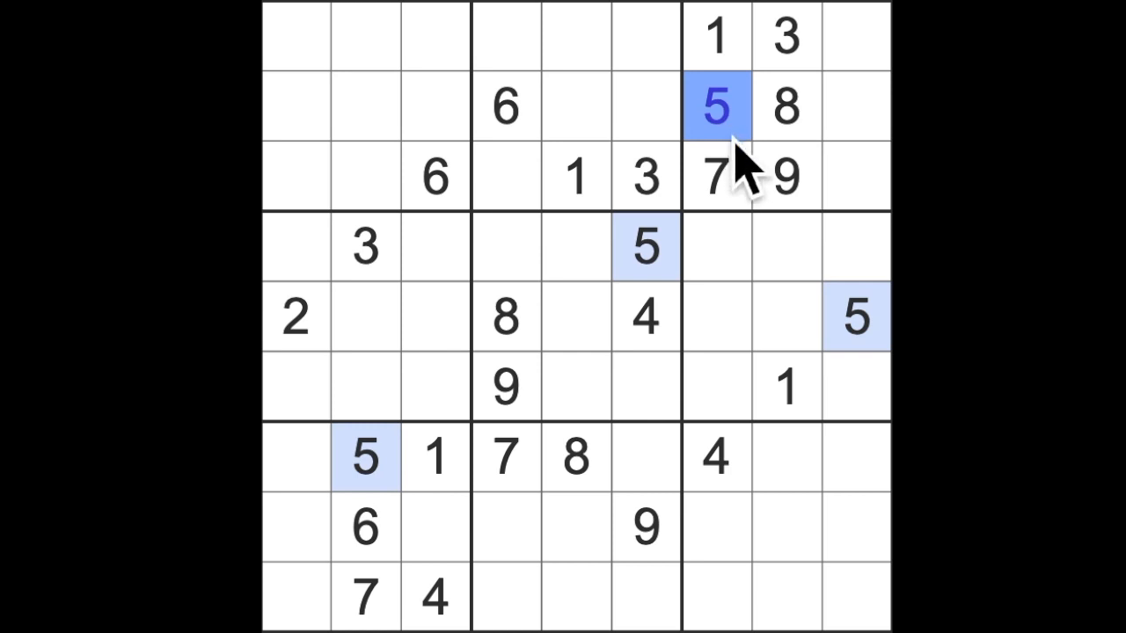
{"action": "left_click", "coordinate": [294, 317]}
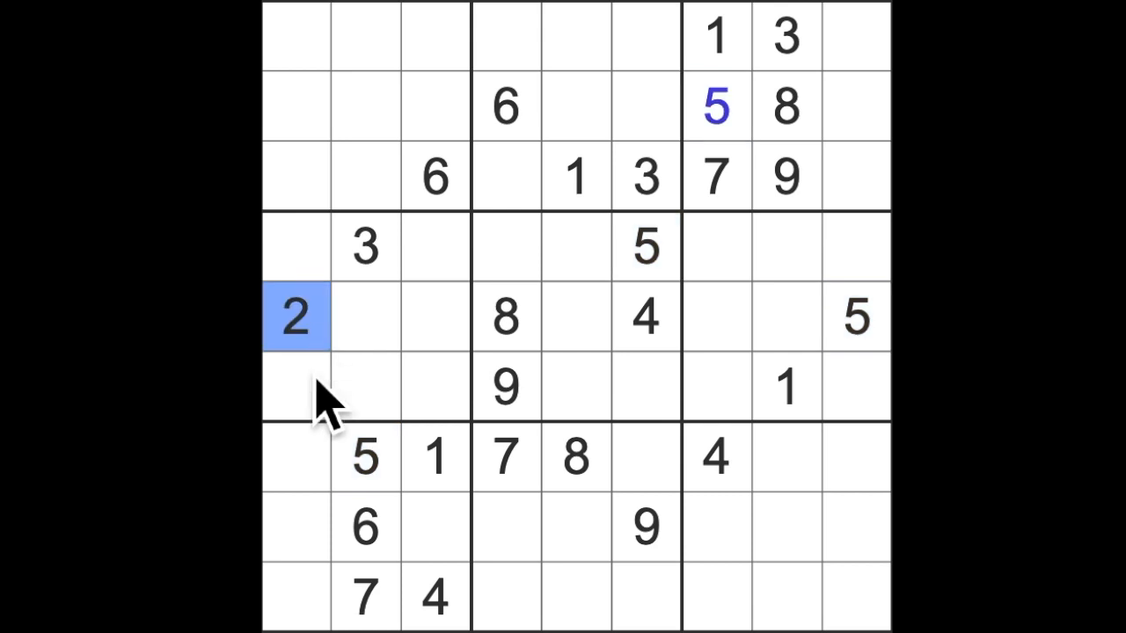
{"action": "left_click_drag", "start_coordinate": [295, 317], "coordinate": [295, 599]}
{"action": "type", "text": "2"}
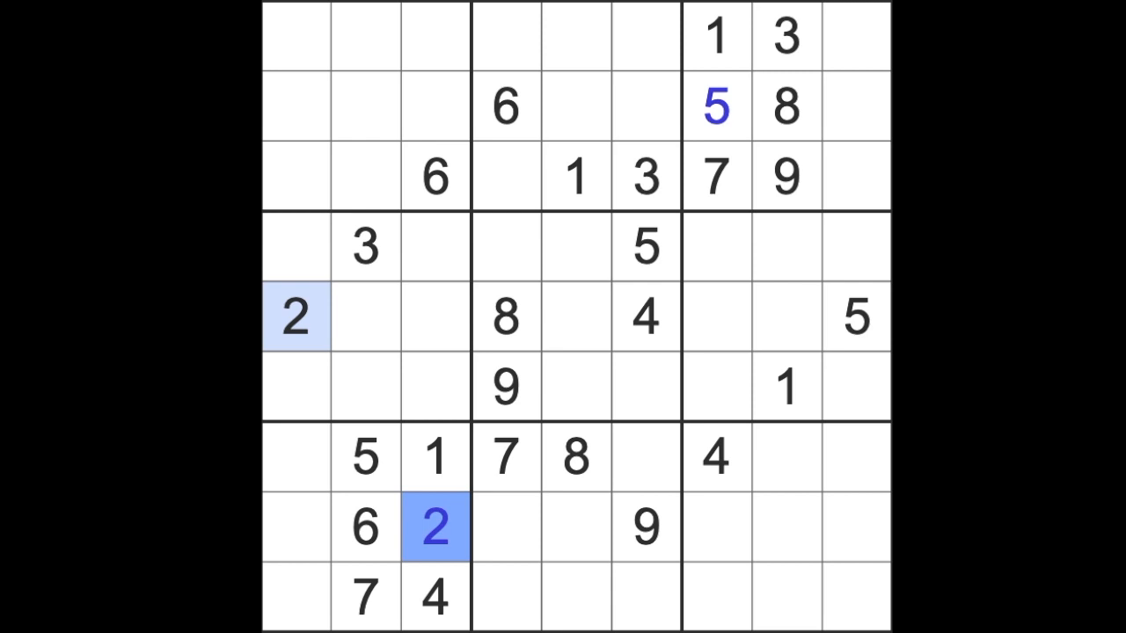
{"action": "mouse_move", "coordinate": [457, 220]}
{"action": "type", "text": "6"}
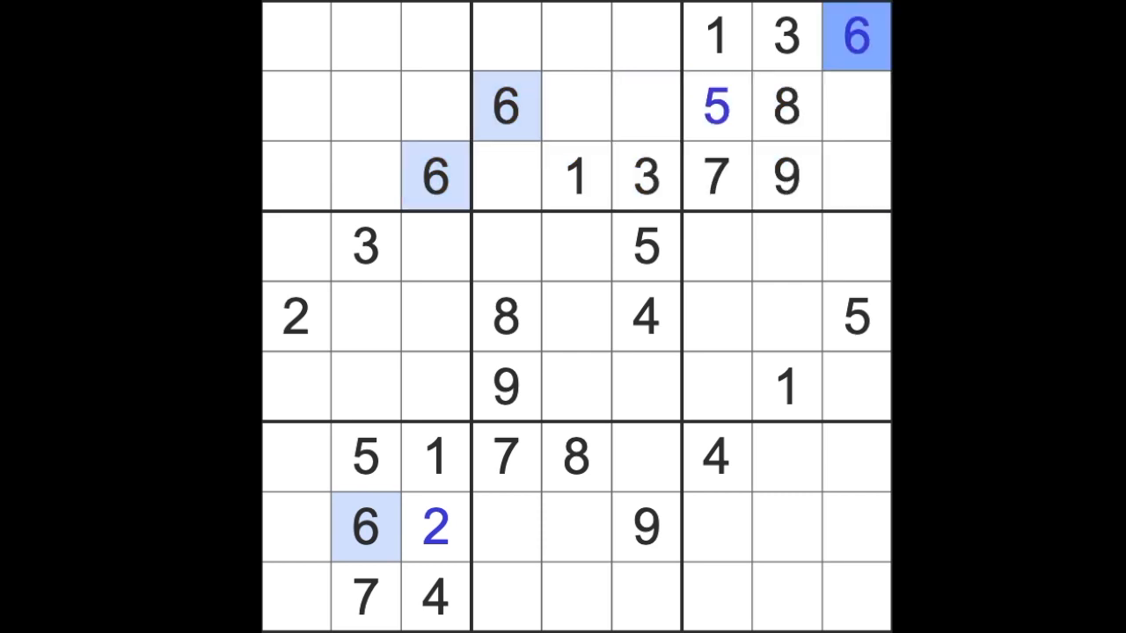
Step: Enter 6 in the top-right box and 4 at row 4, column 8
{"action": "left_click", "coordinate": [855, 106]}
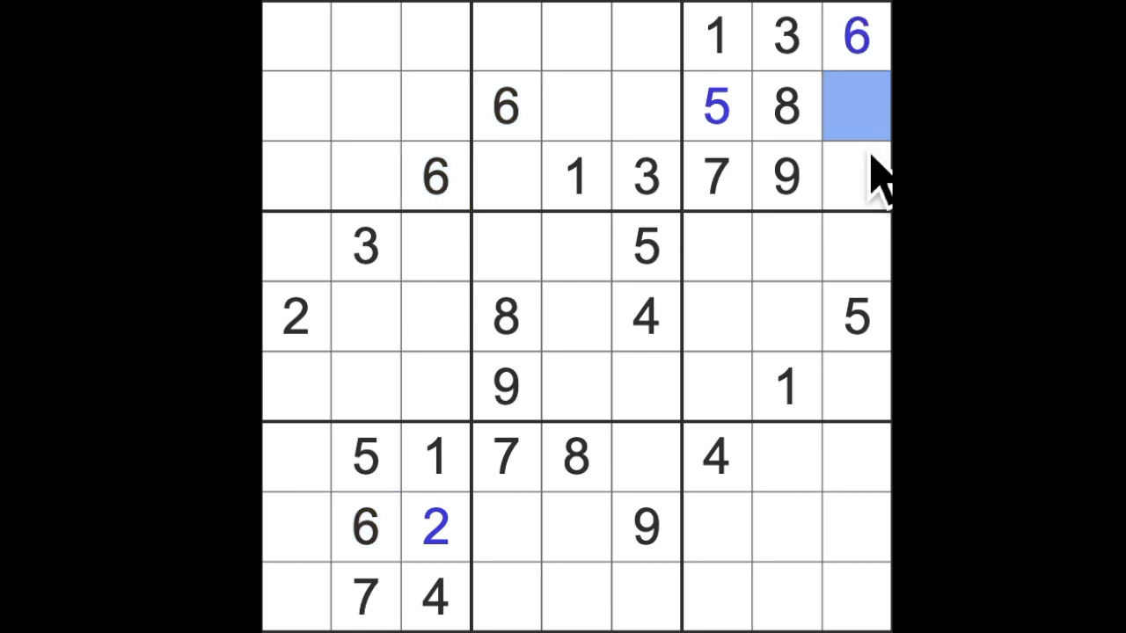
{"action": "left_click", "coordinate": [856, 176]}
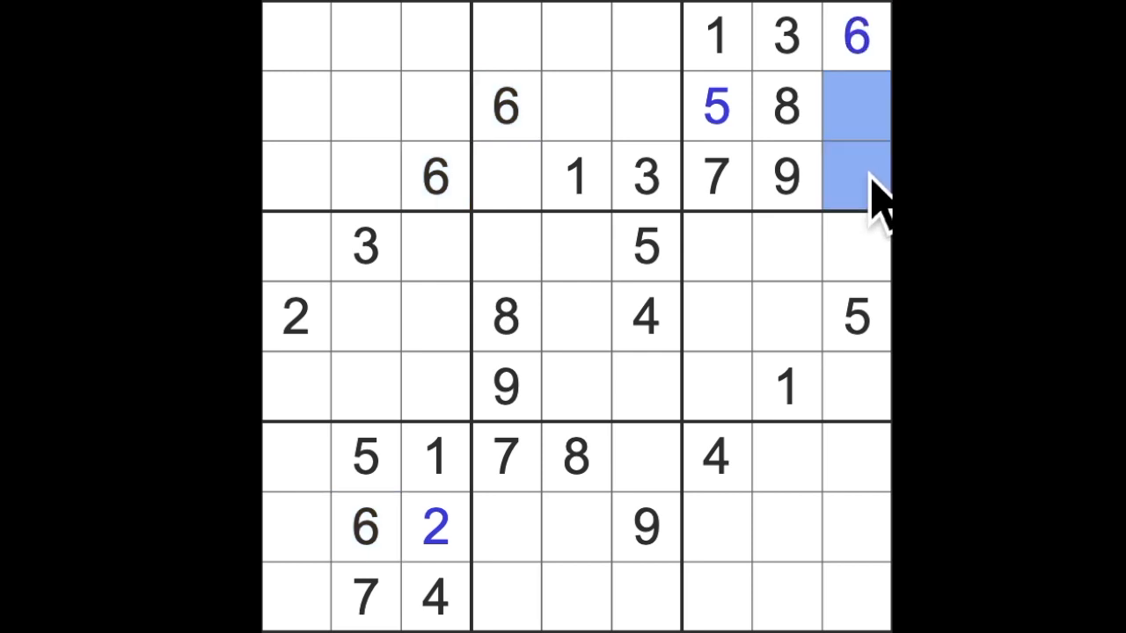
{"action": "left_click", "coordinate": [715, 457]}
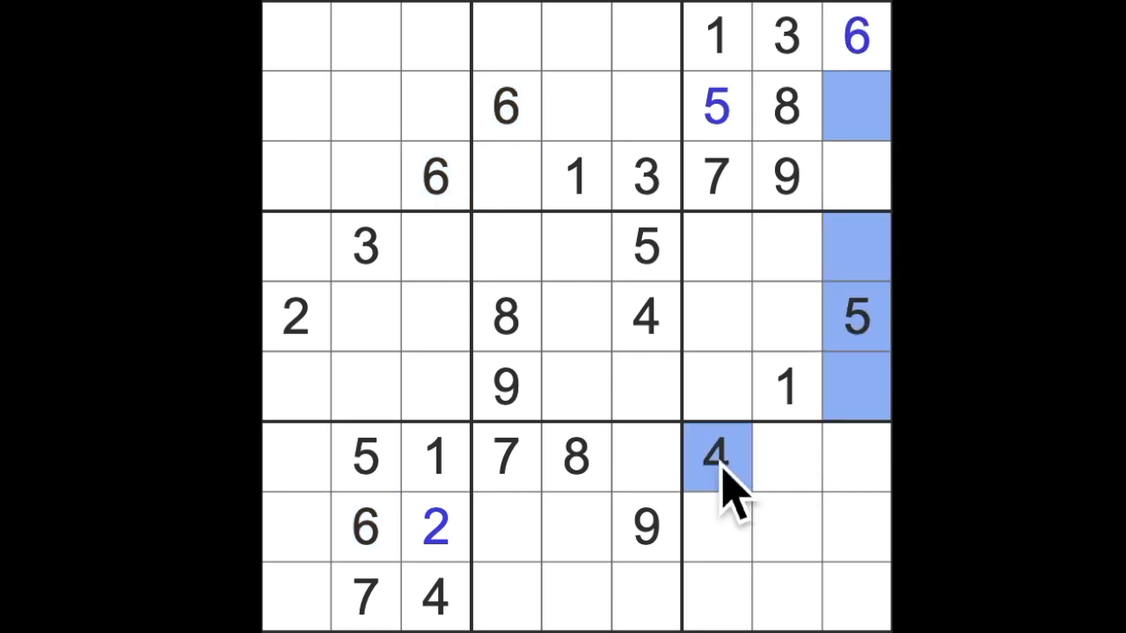
{"action": "left_click", "coordinate": [787, 246]}
{"action": "type", "text": "4"}
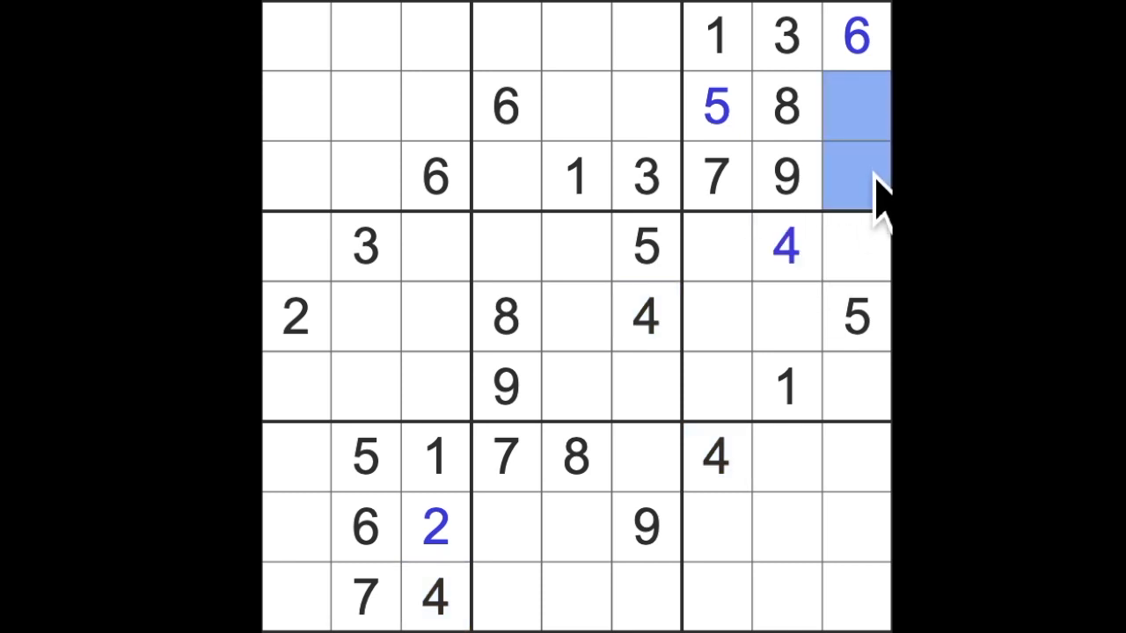
{"action": "mouse_move", "coordinate": [867, 576]}
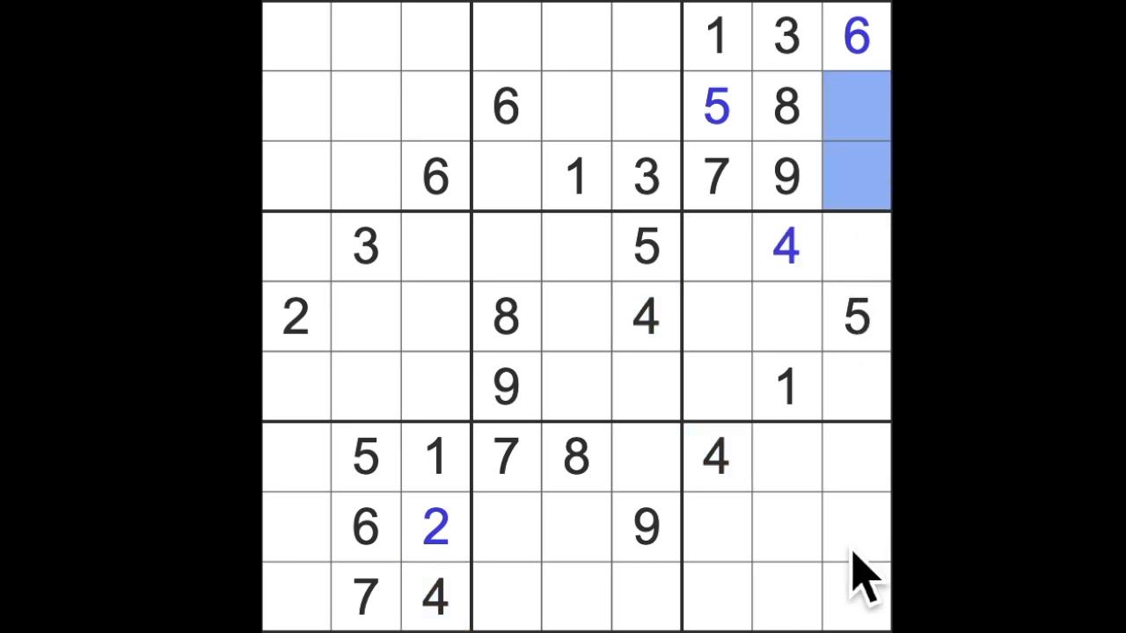
{"action": "mouse_move", "coordinate": [783, 510]}
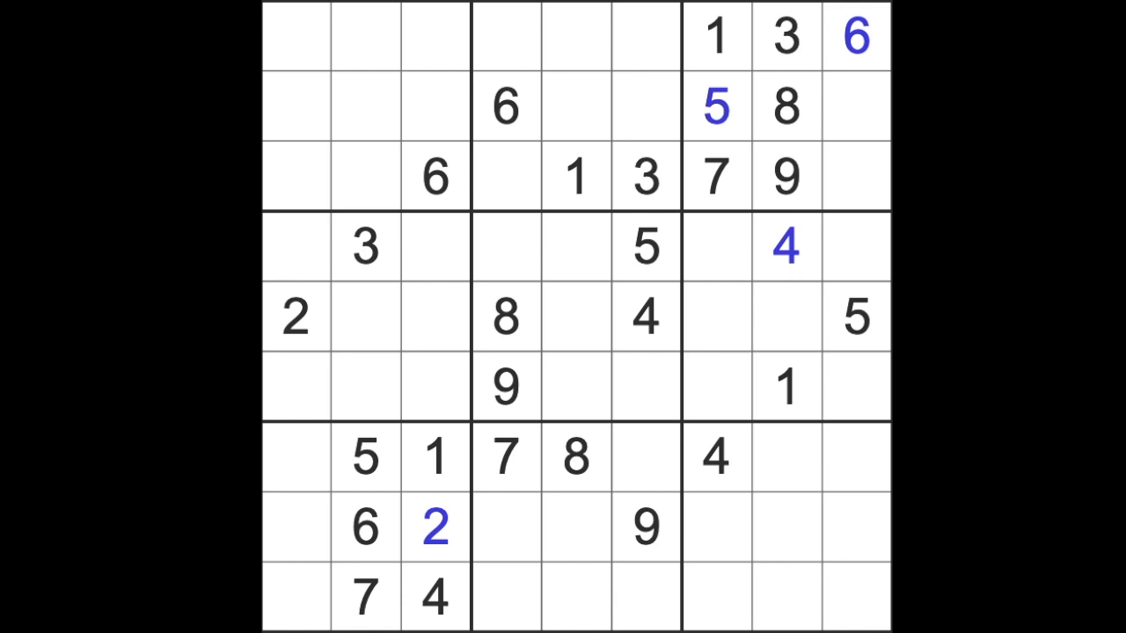
{"action": "mouse_move", "coordinate": [797, 378]}
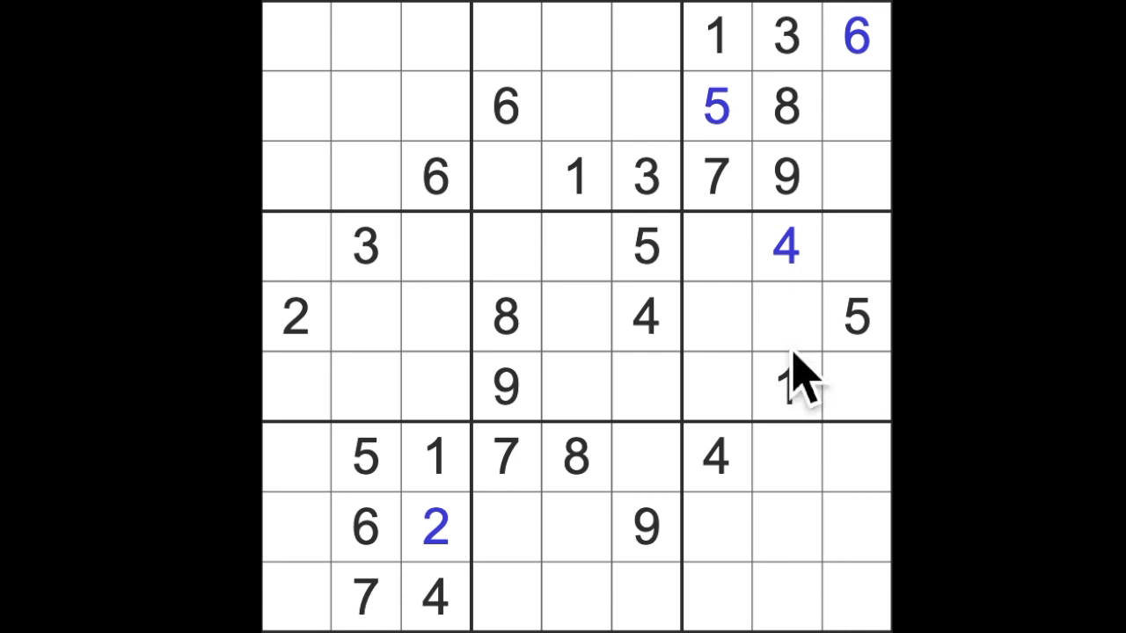
Step: Check which top-middle cells the existing 8s rule out
{"action": "left_click", "coordinate": [576, 457]}
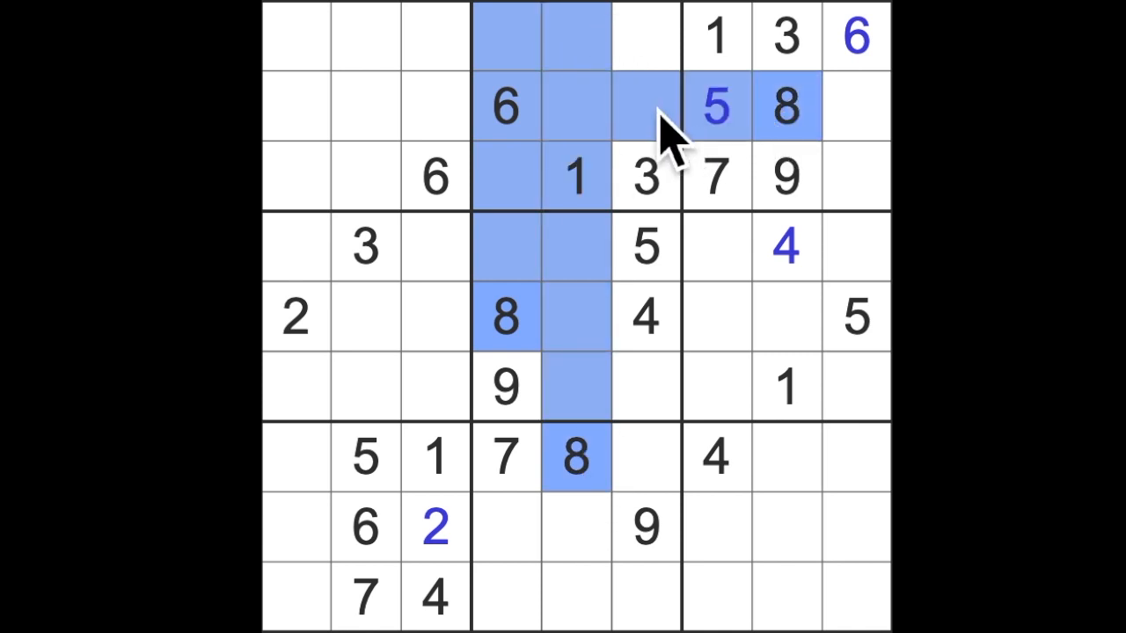
{"action": "mouse_move", "coordinate": [669, 80]}
{"action": "type", "text": "8"}
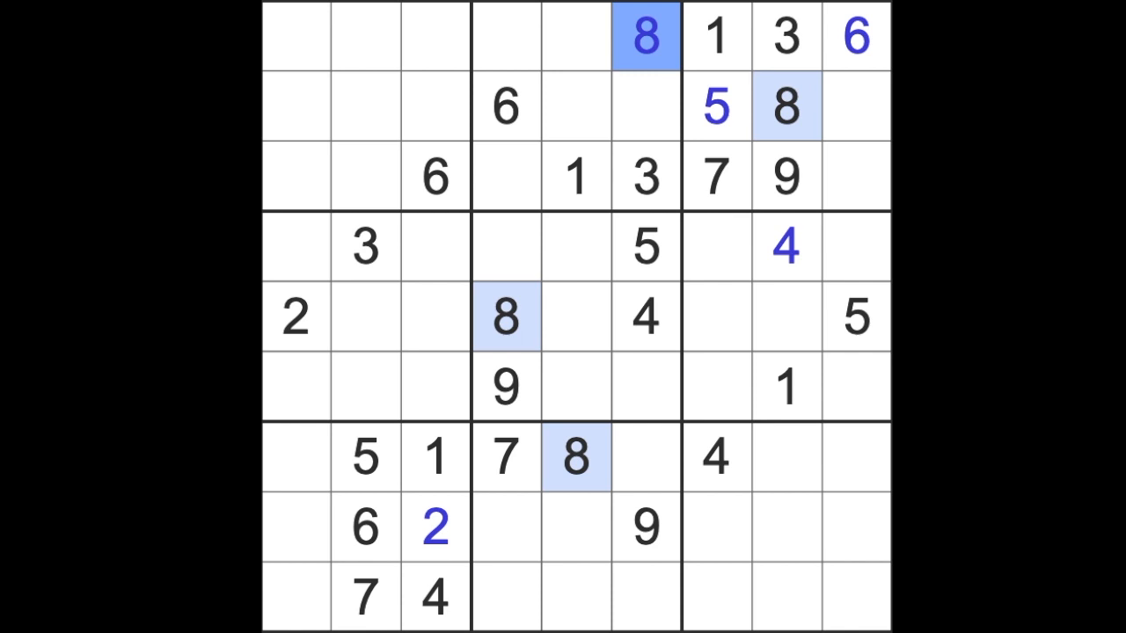
{"action": "mouse_move", "coordinate": [880, 382]}
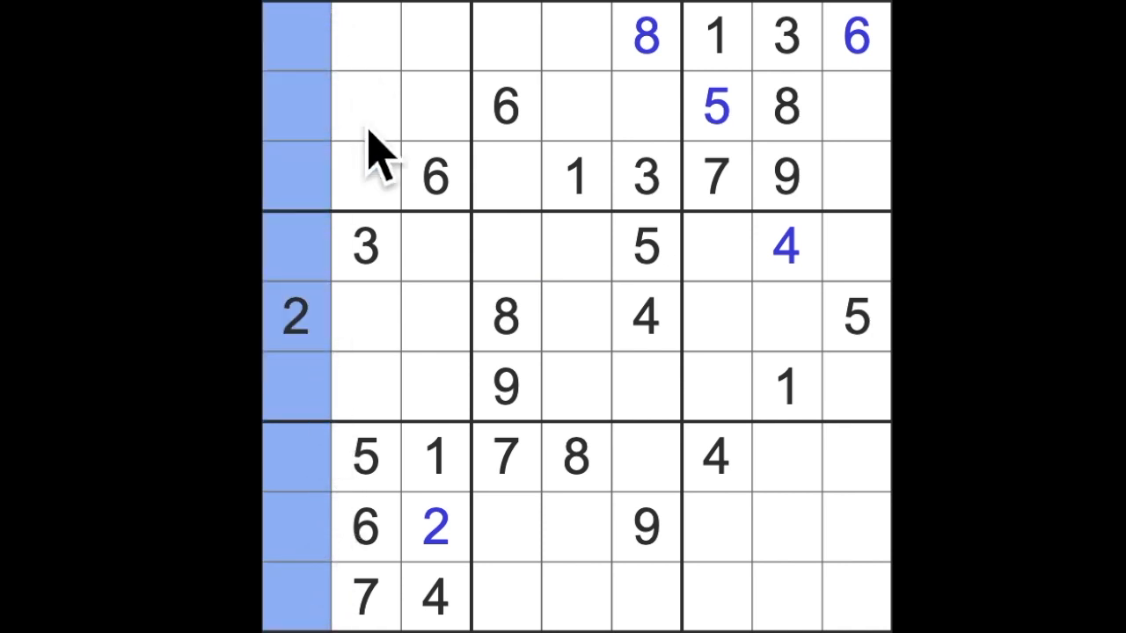
Step: Enter 3 in row 2, column 3 after checking where the existing 3s fall
{"action": "left_click", "coordinate": [646, 37]}
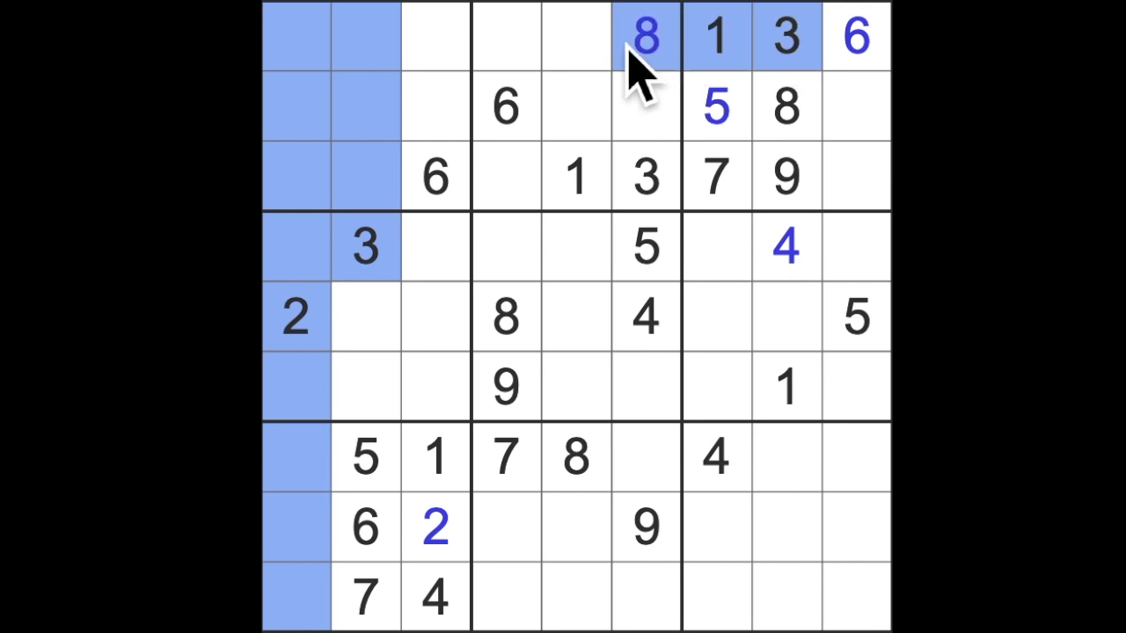
{"action": "left_click", "coordinate": [434, 107]}
{"action": "type", "text": "3"}
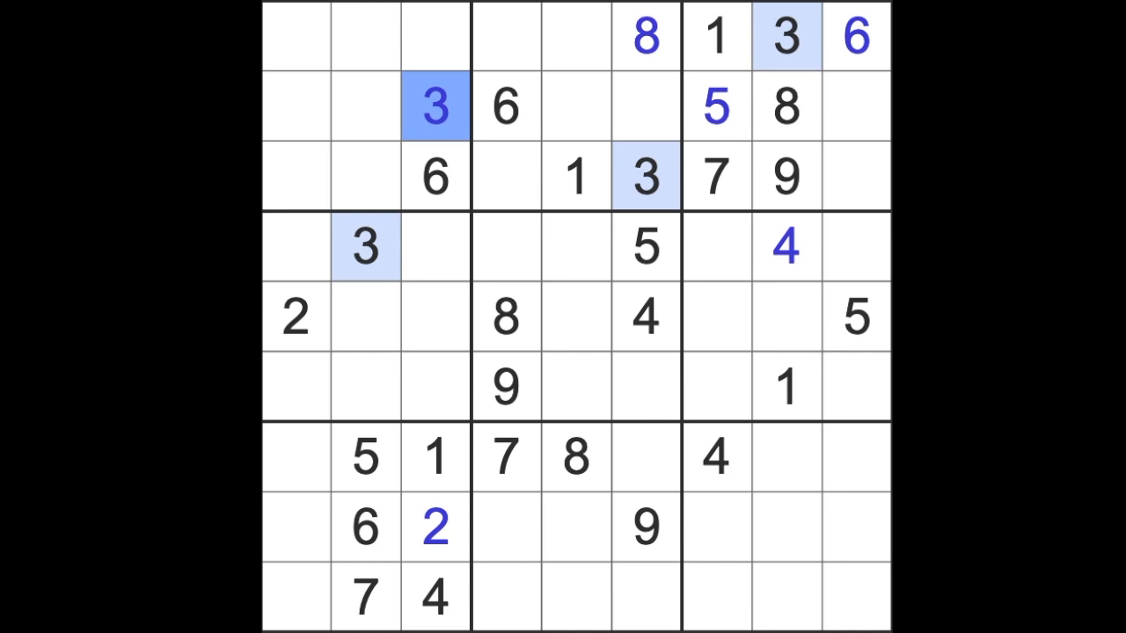
{"action": "left_click", "coordinate": [296, 457]}
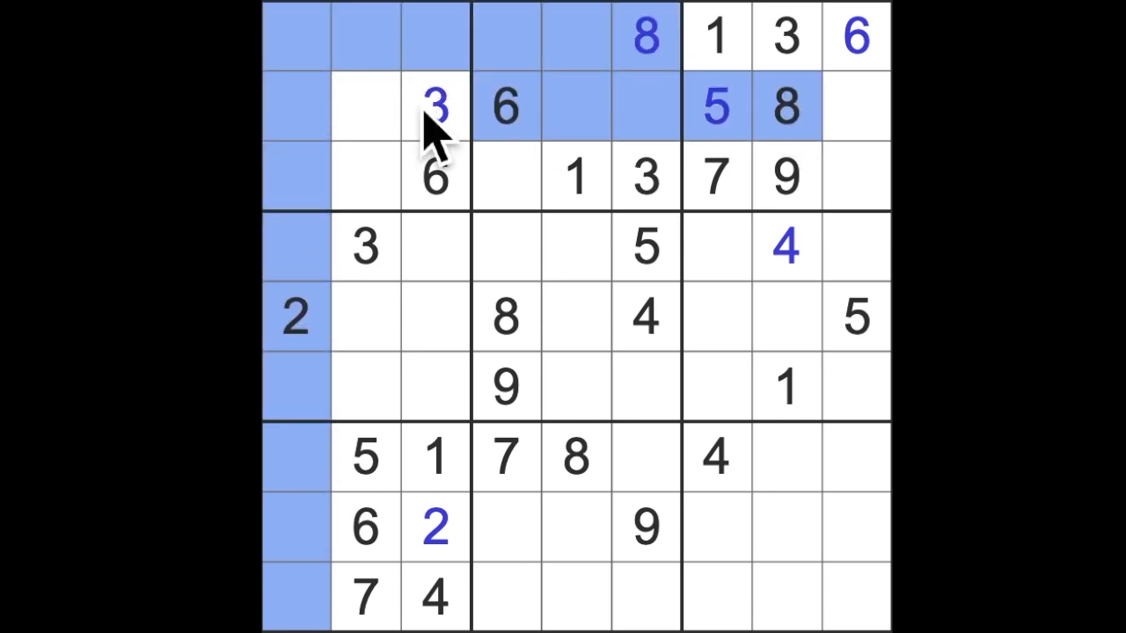
Step: Enter 8 in row 3, column 2
{"action": "left_click", "coordinate": [365, 176]}
{"action": "type", "text": "8"}
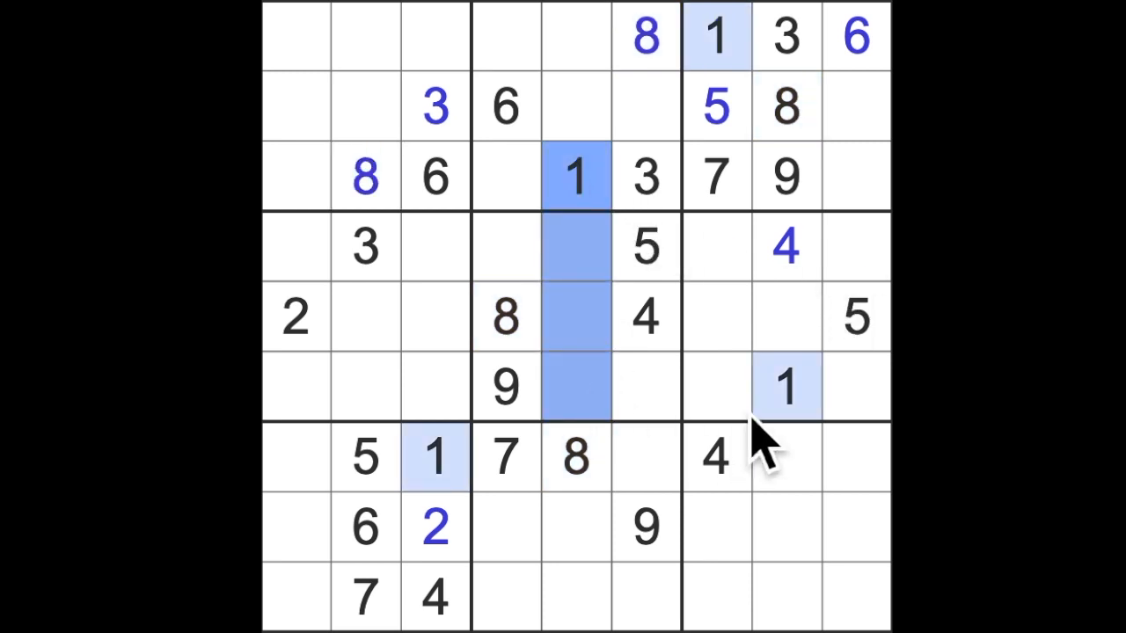
Step: Enter 1 in row 4, column 4 of the central box
{"action": "left_click", "coordinate": [506, 246]}
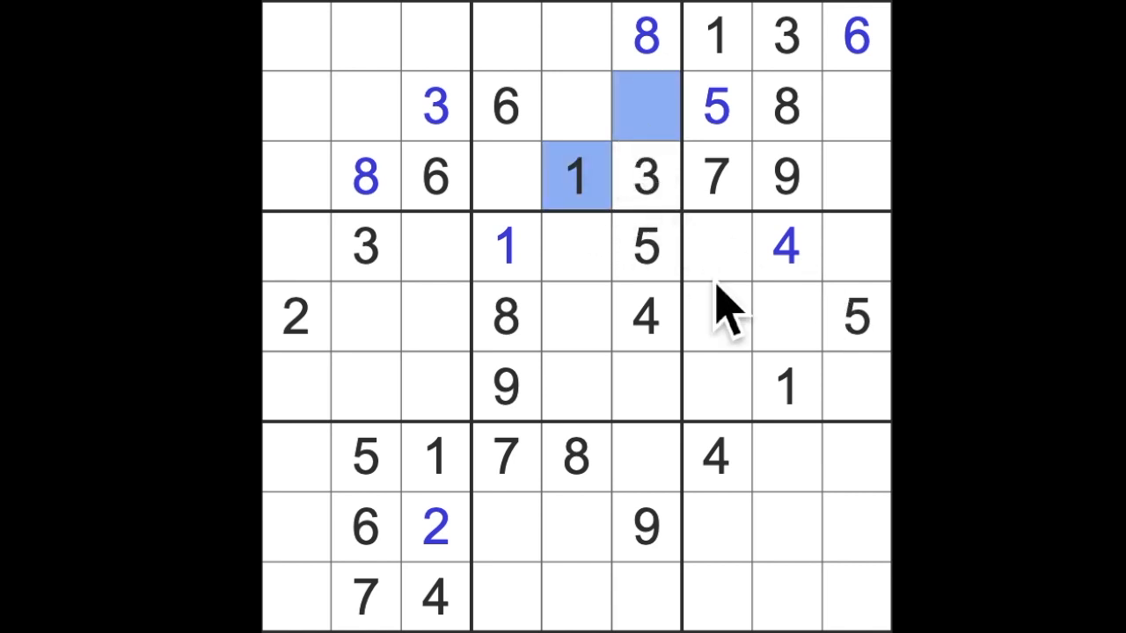
Step: Fill 1s at row 9 column 6, row 8 column 9, row 5 column 2, row 2 column 1
{"action": "left_click", "coordinate": [434, 457]}
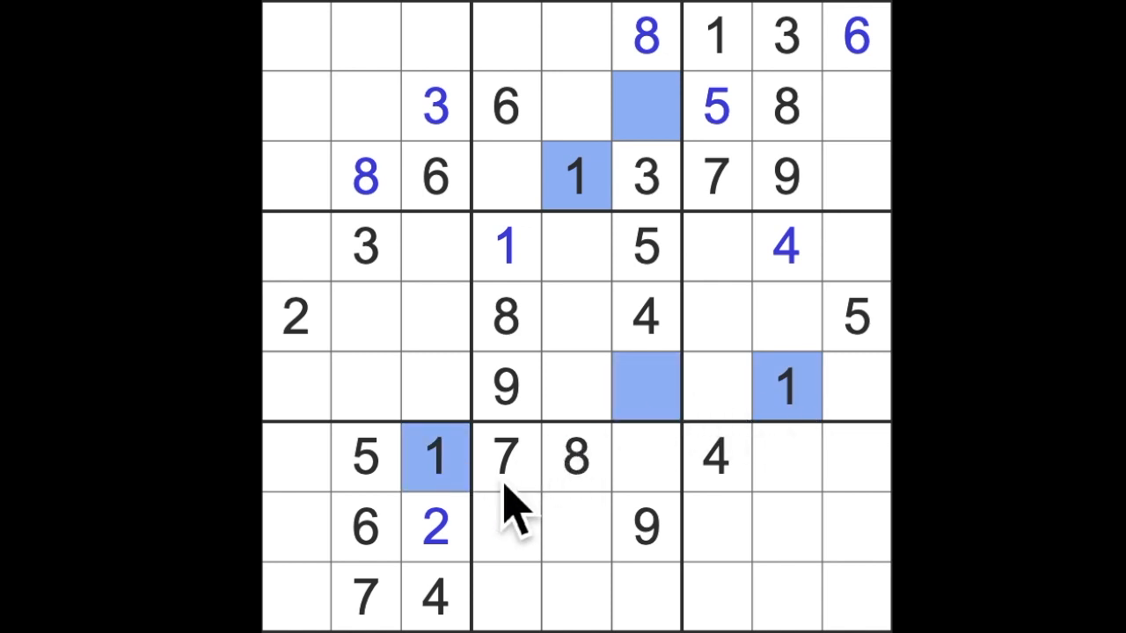
{"action": "left_click", "coordinate": [644, 594]}
{"action": "type", "text": "1"}
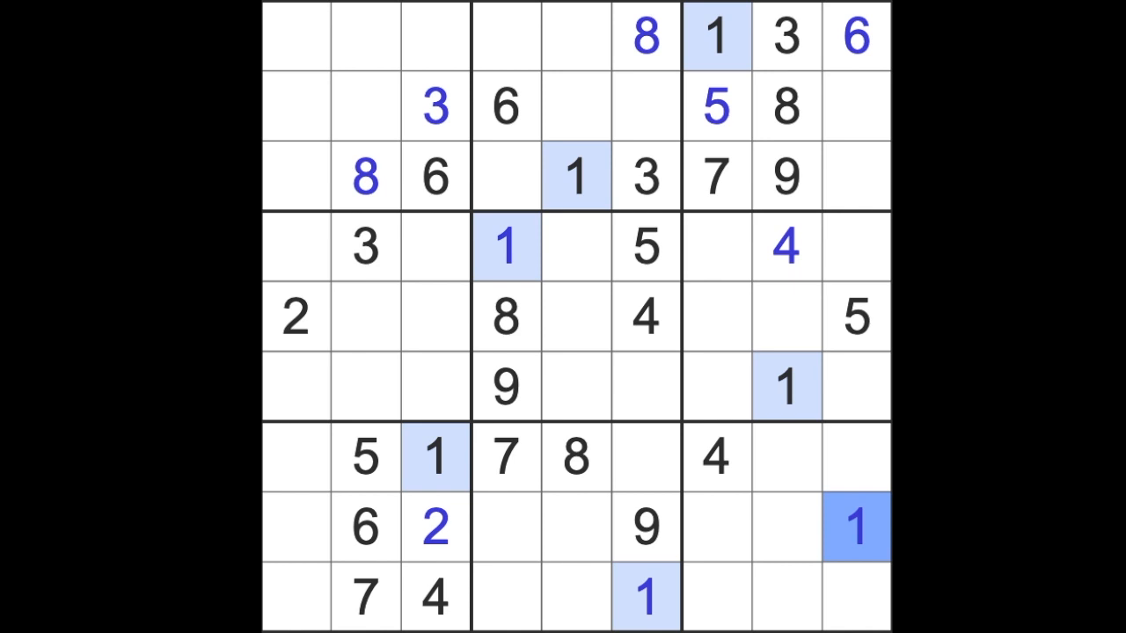
{"action": "mouse_move", "coordinate": [796, 405]}
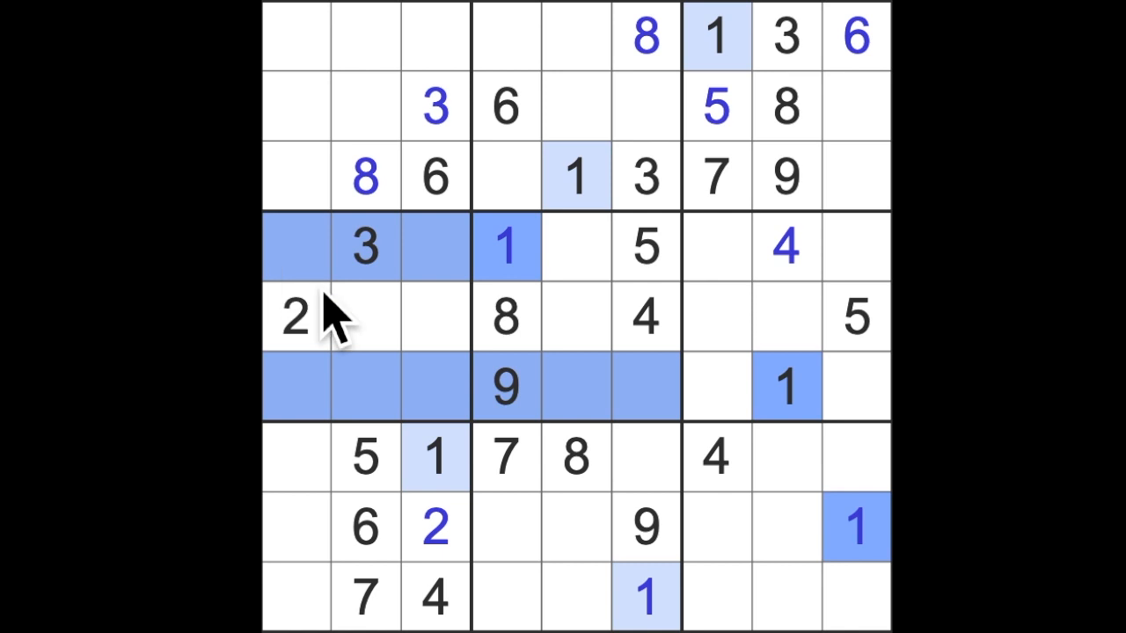
{"action": "left_click", "coordinate": [365, 317]}
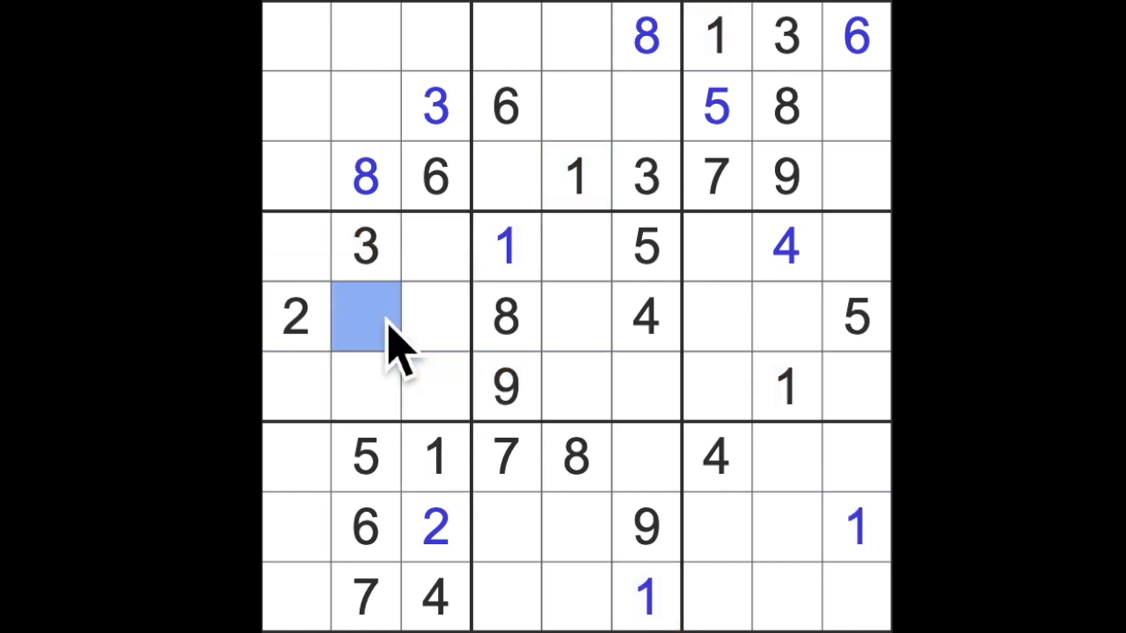
{"action": "type", "text": "1"}
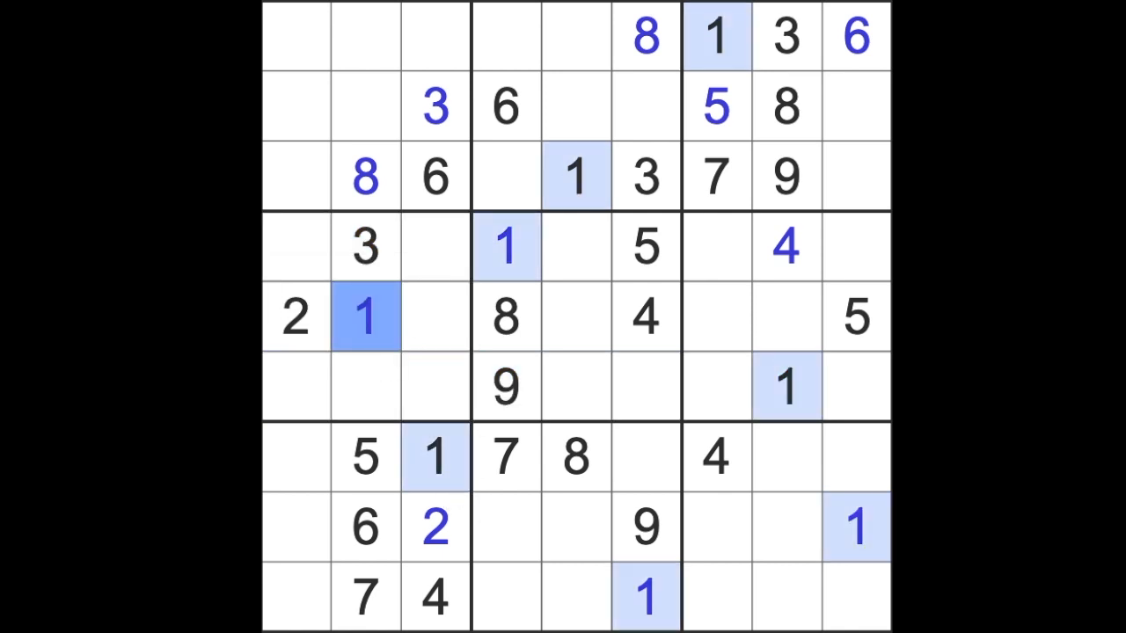
{"action": "left_click", "coordinate": [434, 176]}
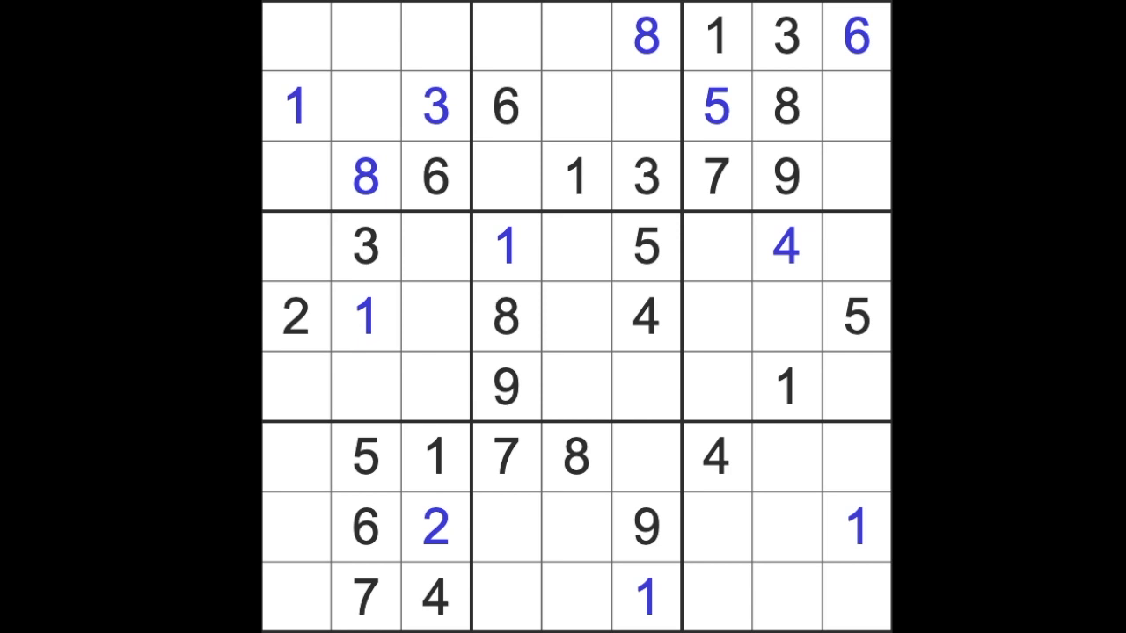
{"action": "mouse_move", "coordinate": [735, 220]}
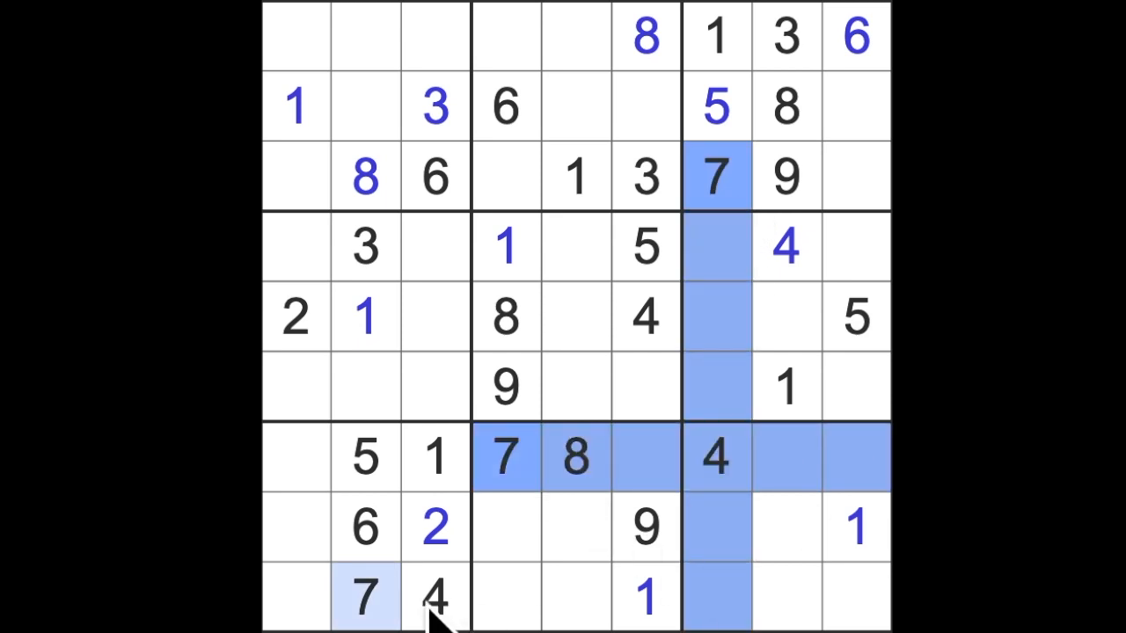
Step: Enter 7 at row 8, column 8, then fill another empty column-8 cell
{"action": "left_click", "coordinate": [785, 528]}
{"action": "type", "text": "7"}
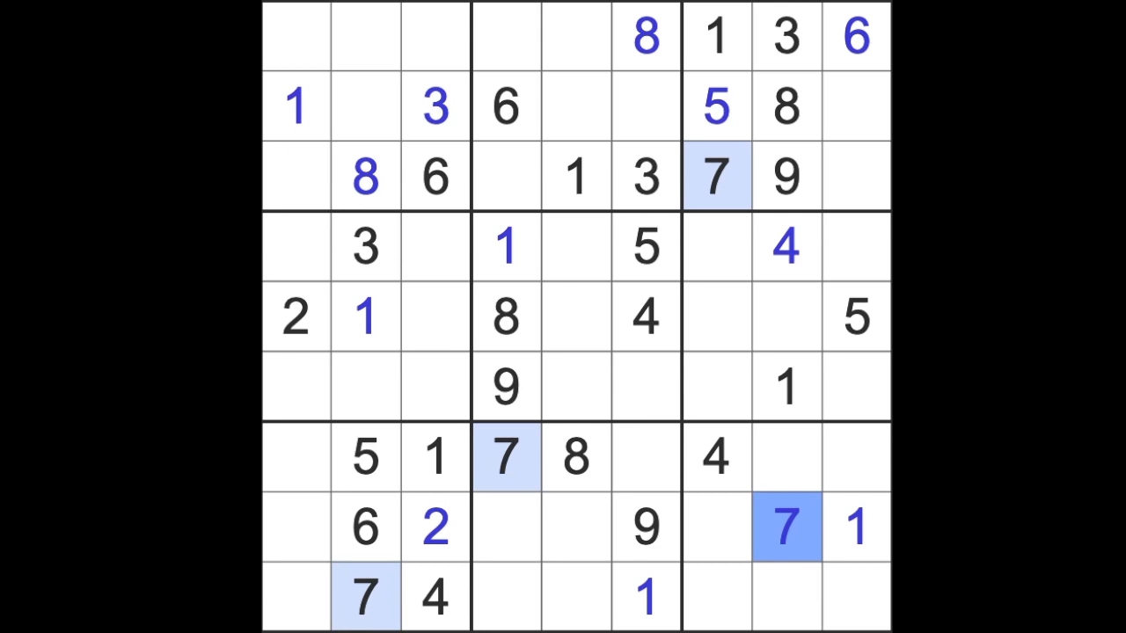
{"action": "mouse_move", "coordinate": [333, 358]}
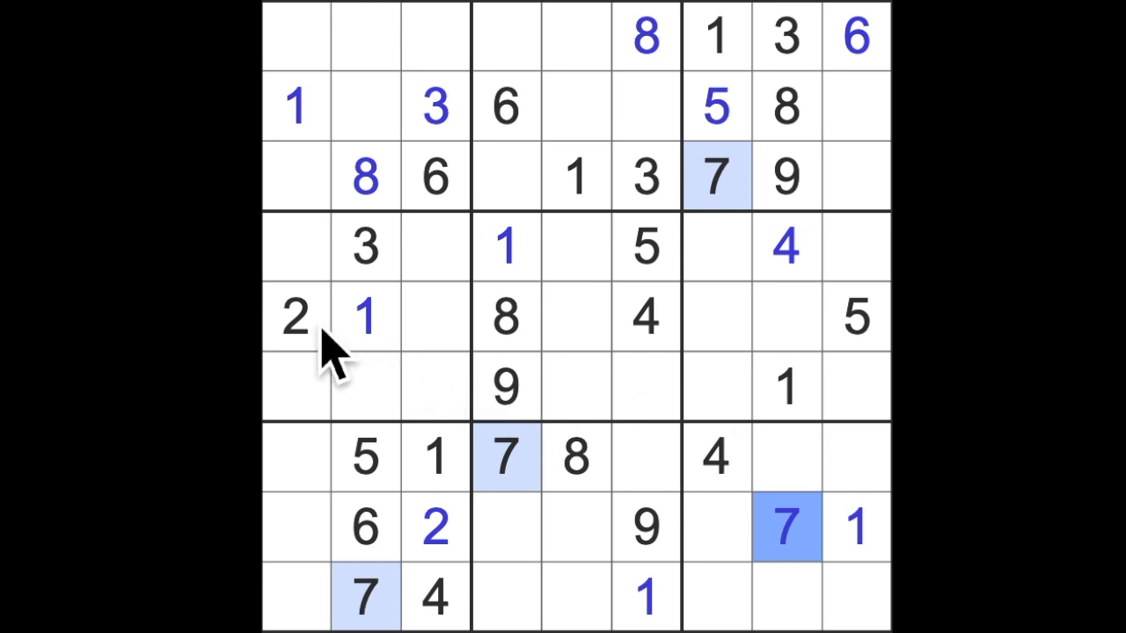
{"action": "left_click", "coordinate": [858, 317]}
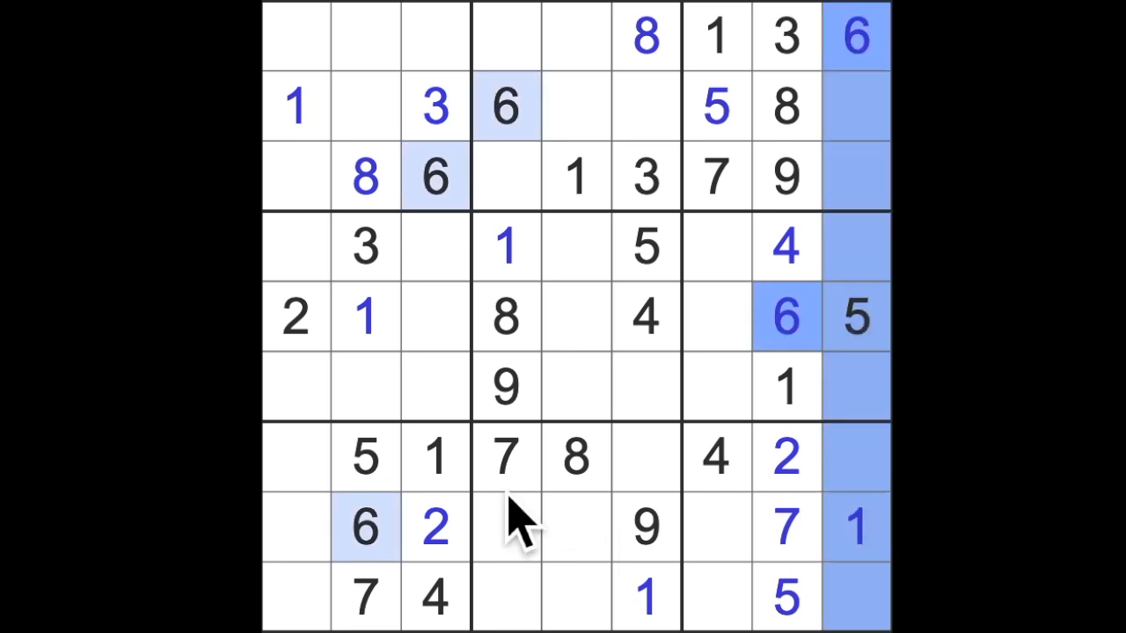
Step: Enter 6 in row 9, column 7 and in row 7, column 6
{"action": "left_click", "coordinate": [506, 528]}
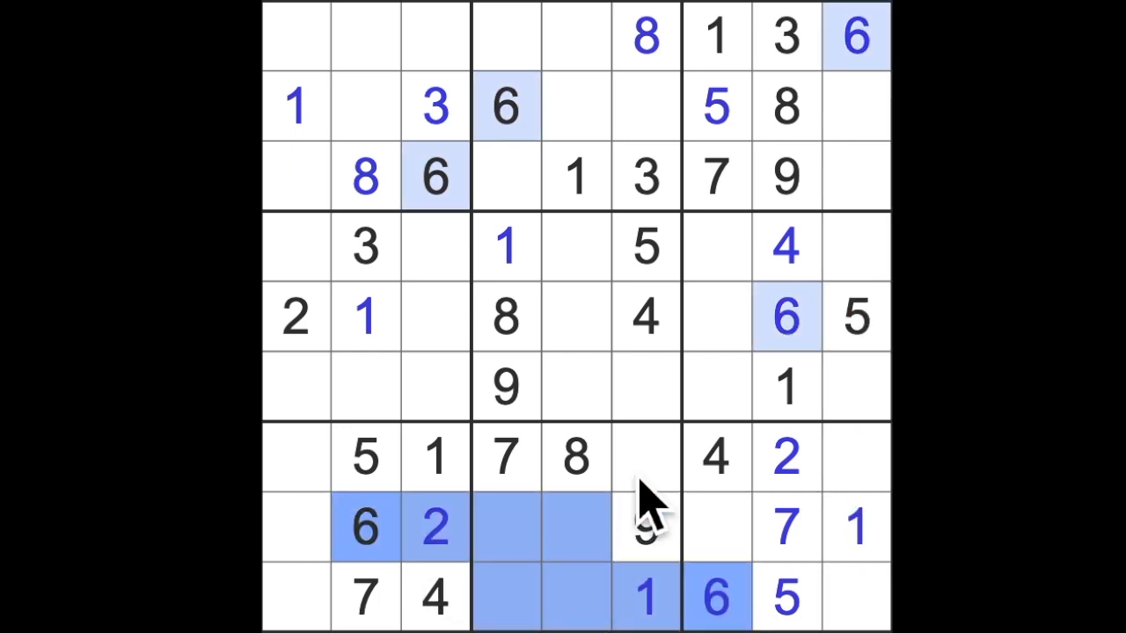
{"action": "left_click", "coordinate": [645, 457]}
{"action": "type", "text": "6"}
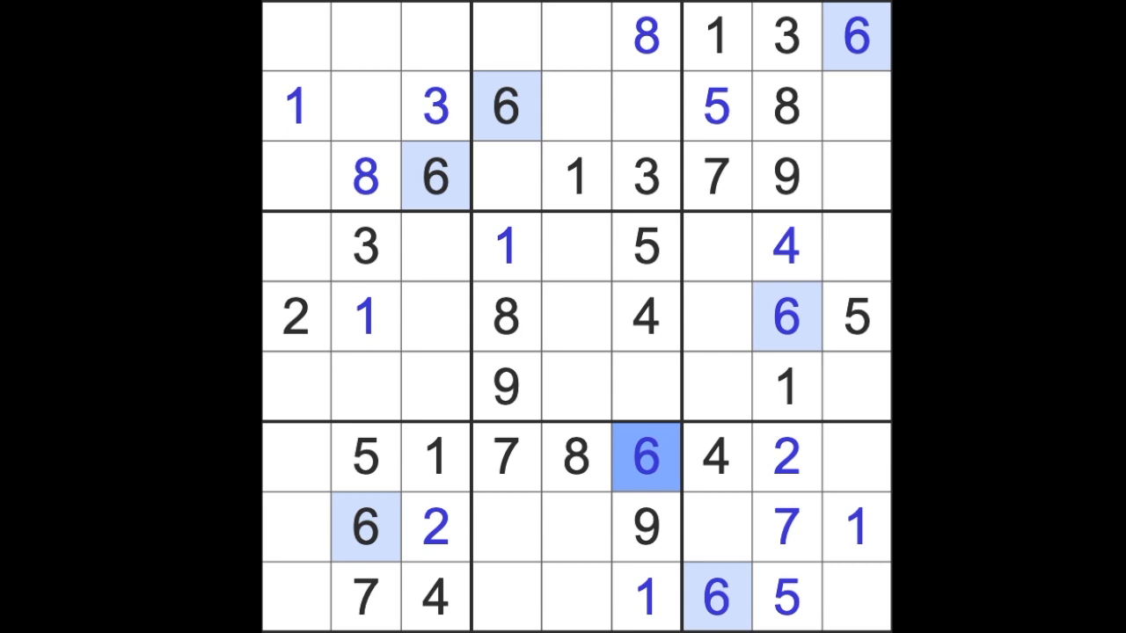
{"action": "mouse_move", "coordinate": [870, 493]}
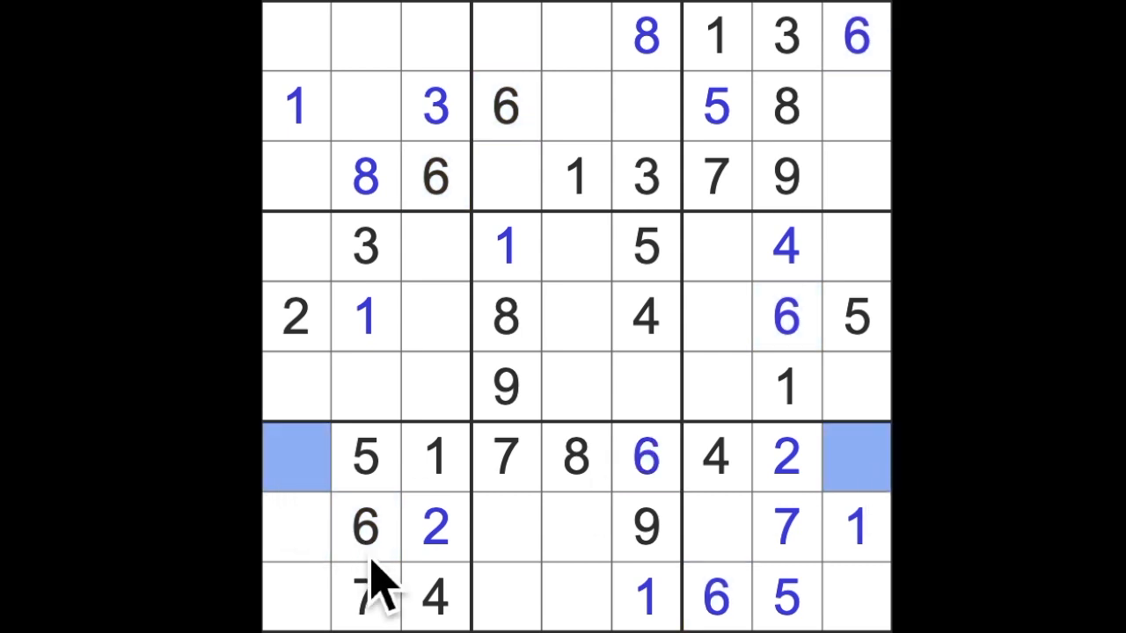
{"action": "mouse_move", "coordinate": [563, 598]}
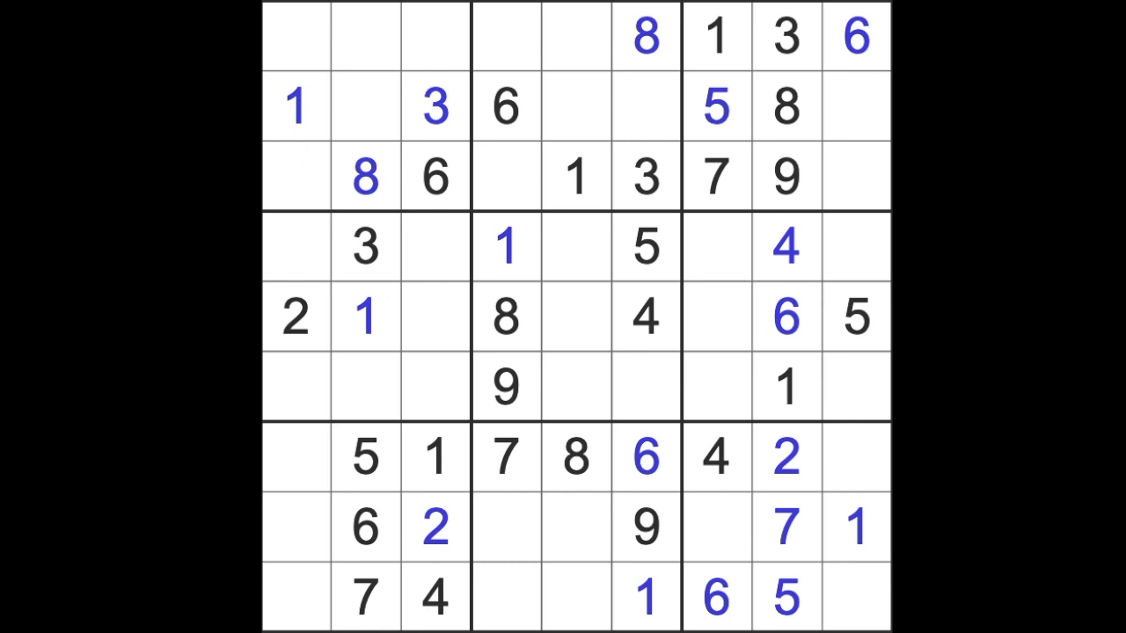
Step: Fill 3 and 2 in row 9's middle box, 2 at row 6 column 6, 7 at row 2 column 6
{"action": "left_click", "coordinate": [435, 596]}
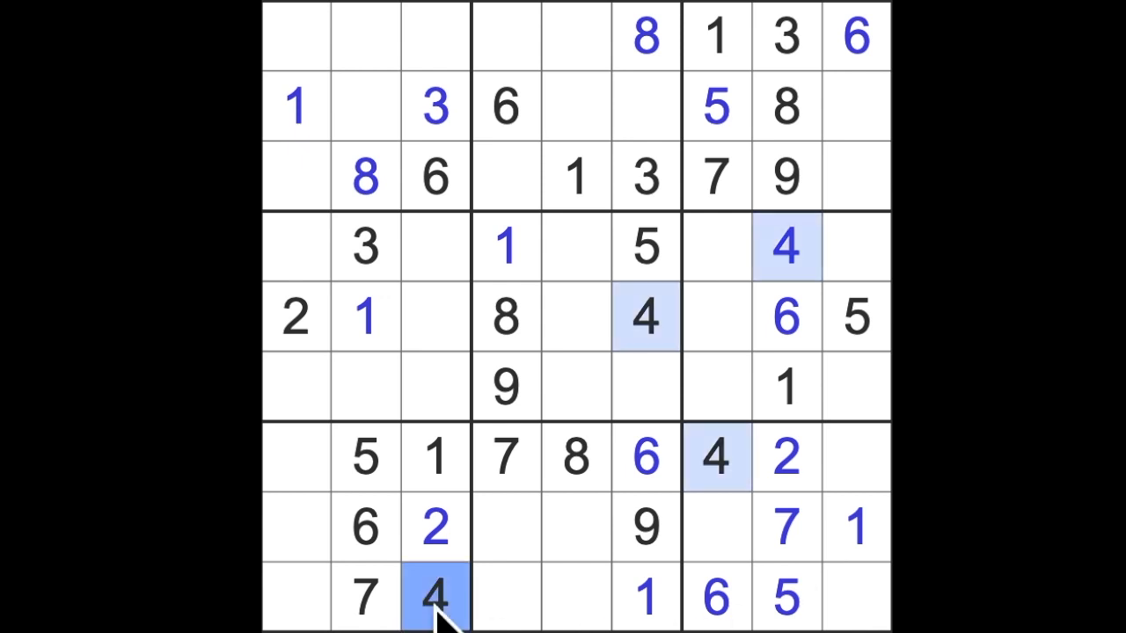
{"action": "left_click", "coordinate": [577, 599]}
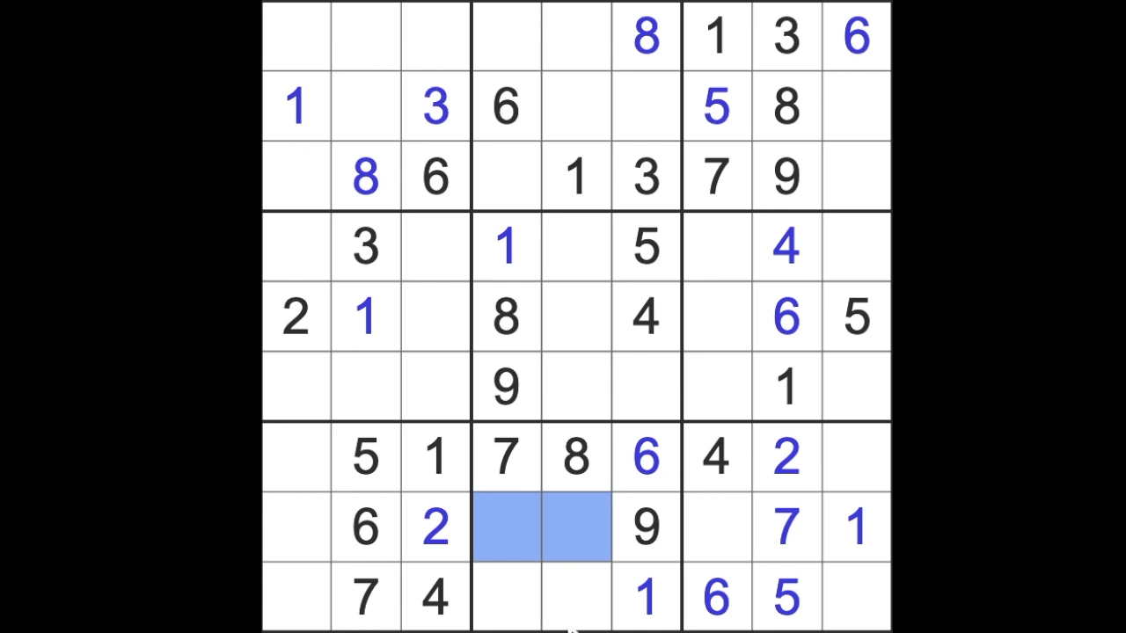
{"action": "mouse_move", "coordinate": [638, 431]}
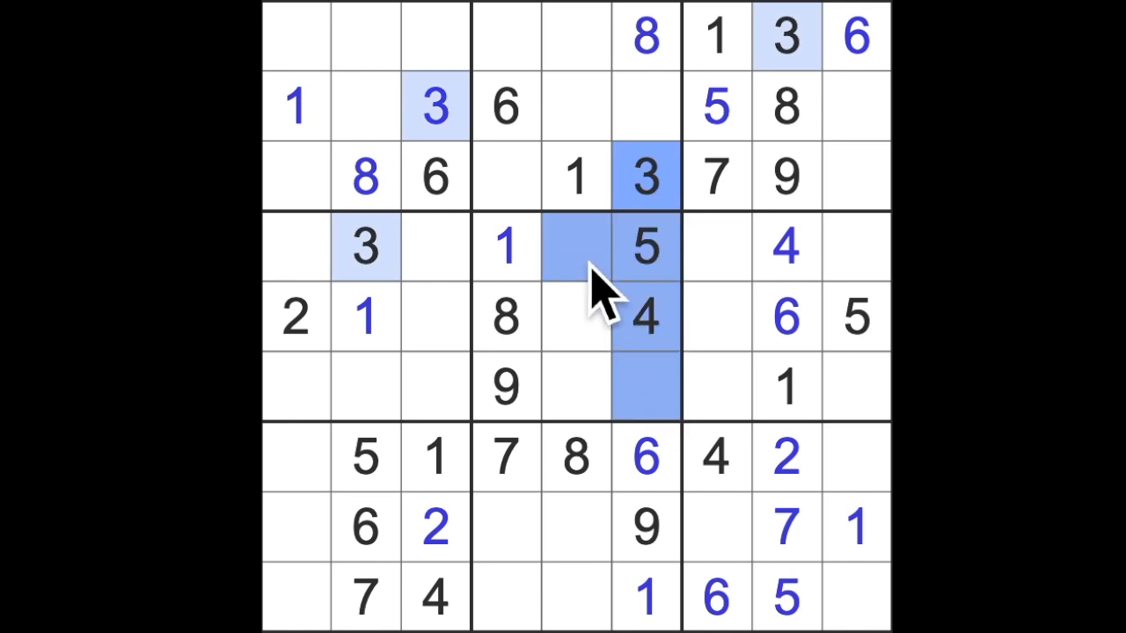
{"action": "mouse_move", "coordinate": [585, 457]}
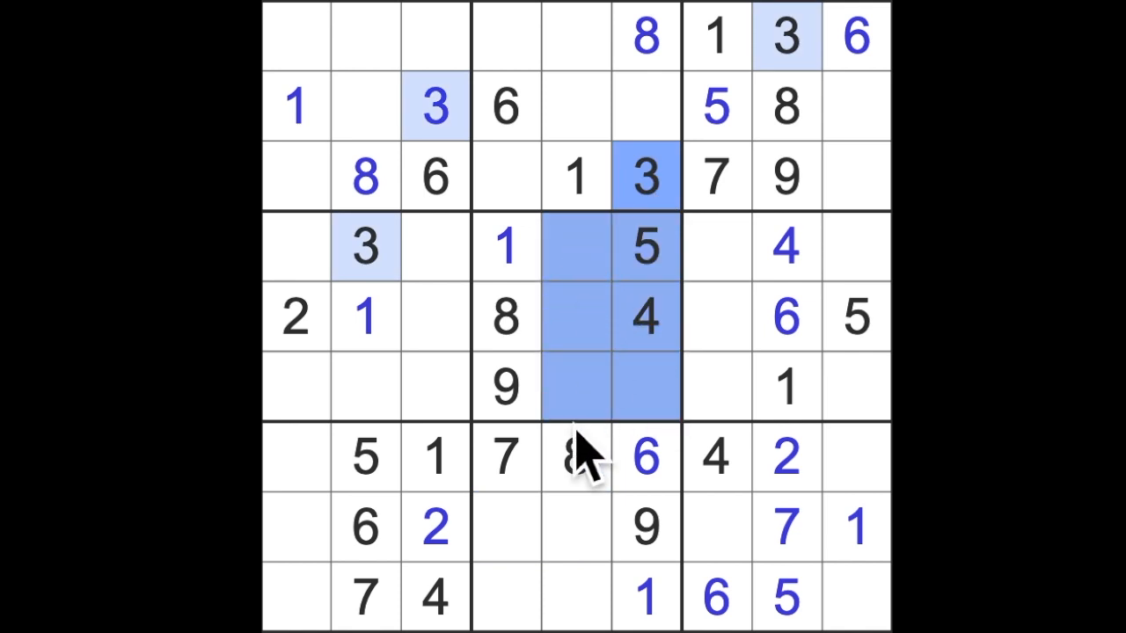
{"action": "left_click", "coordinate": [576, 457]}
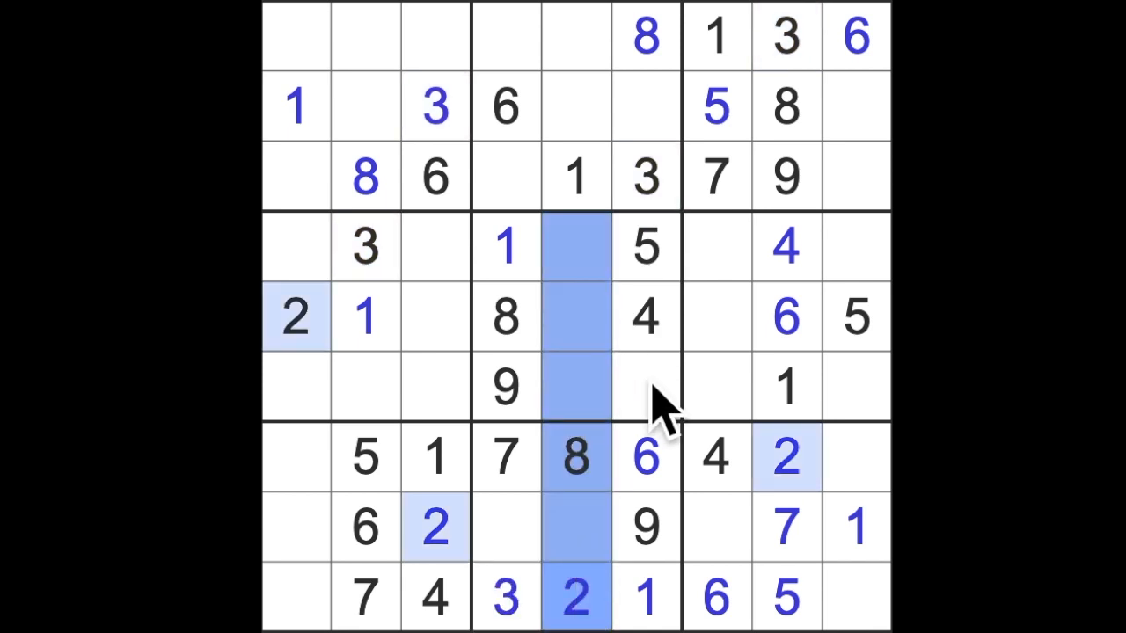
{"action": "left_click", "coordinate": [645, 388]}
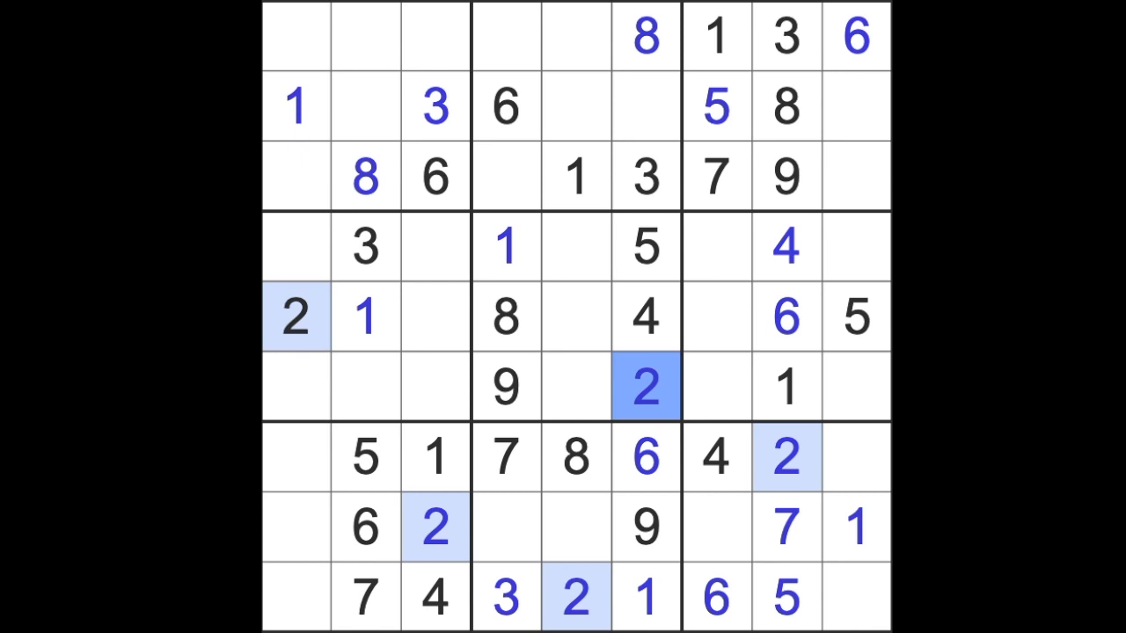
{"action": "left_click", "coordinate": [646, 106]}
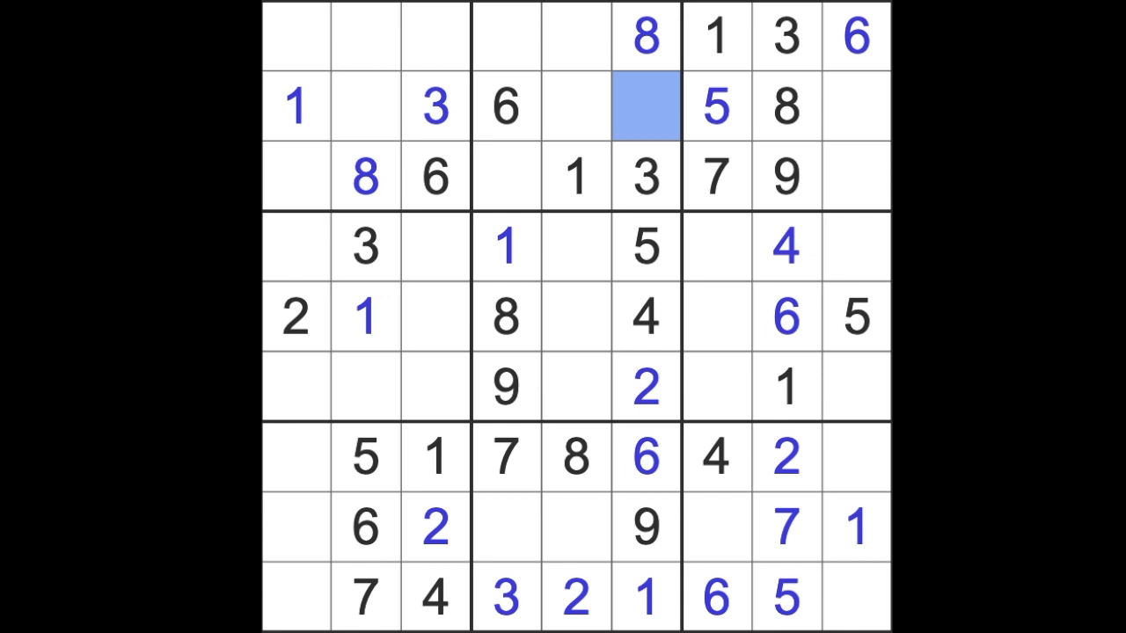
{"action": "type", "text": "7"}
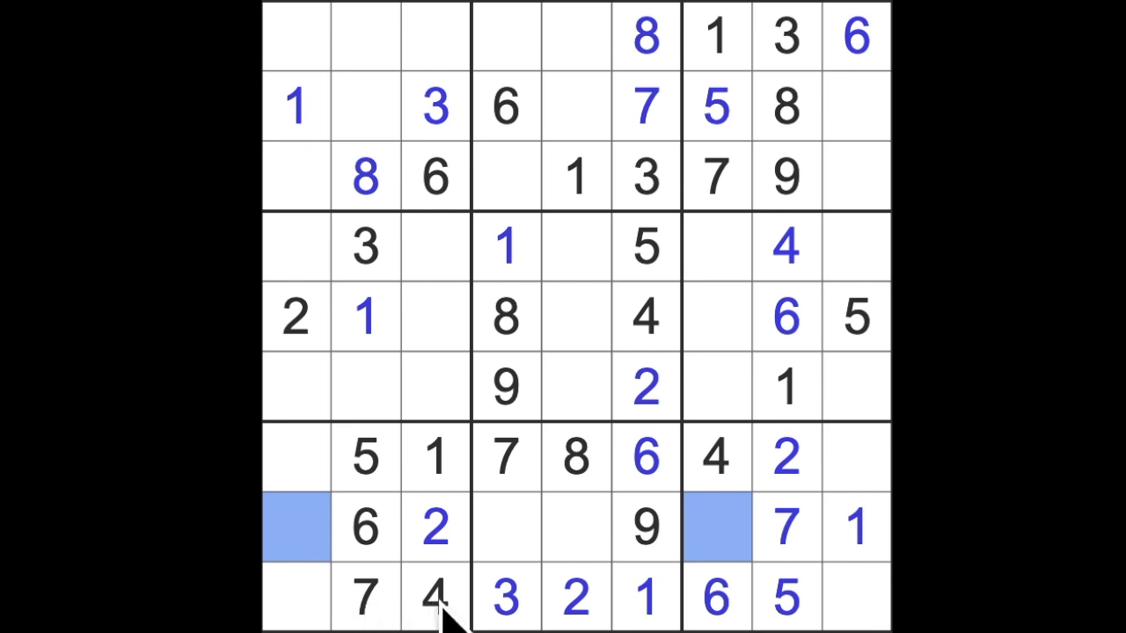
{"action": "mouse_move", "coordinate": [616, 607]}
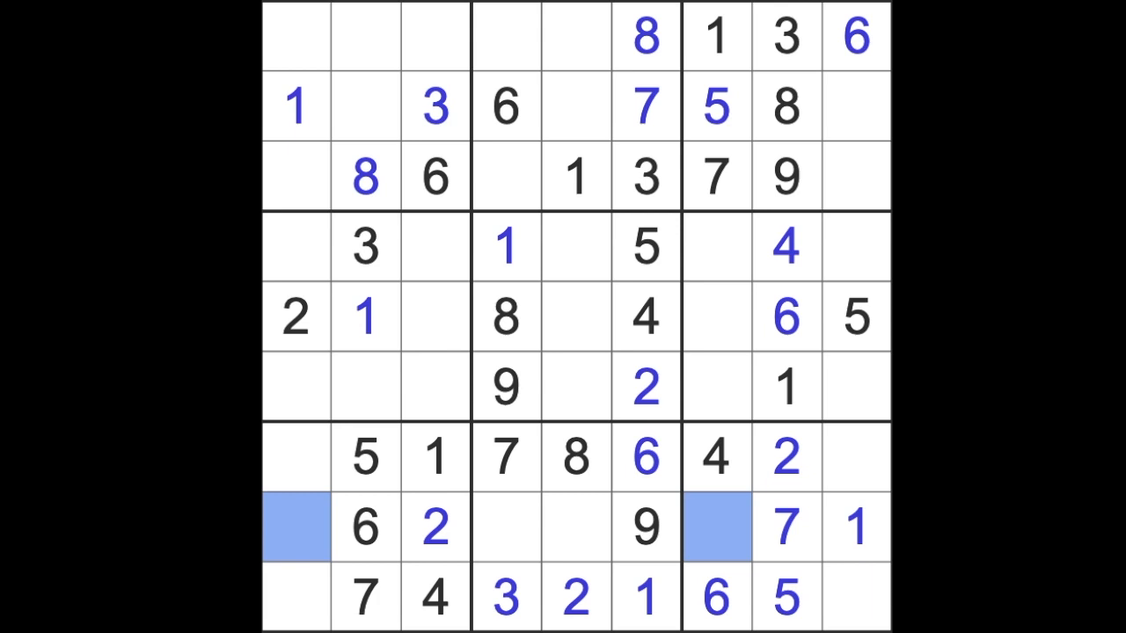
{"action": "mouse_move", "coordinate": [858, 150]}
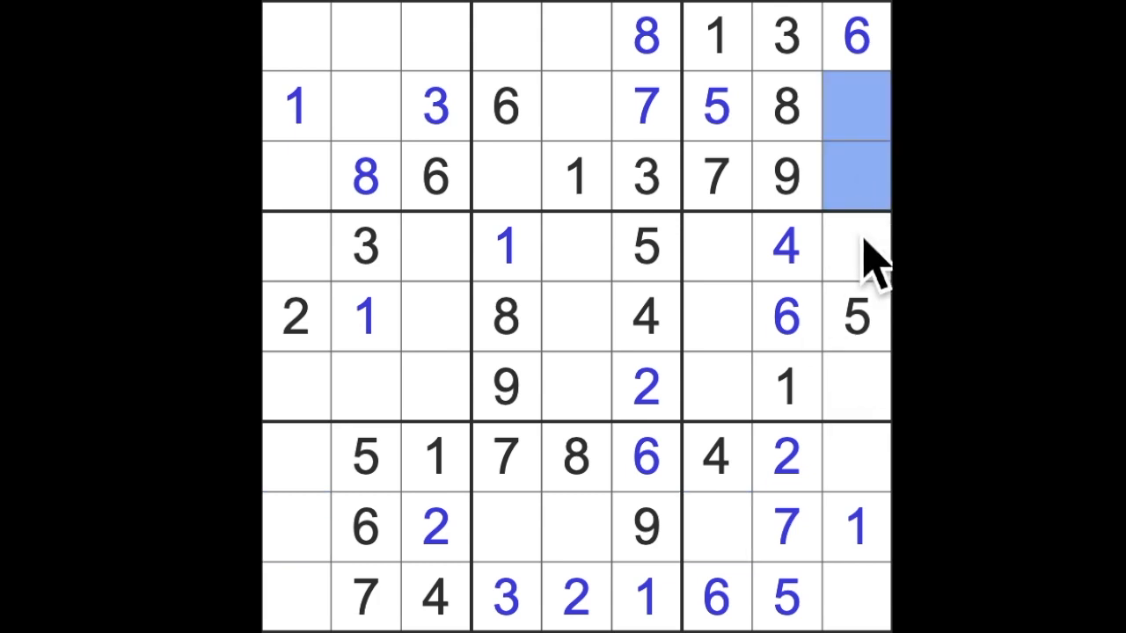
{"action": "mouse_move", "coordinate": [871, 281]}
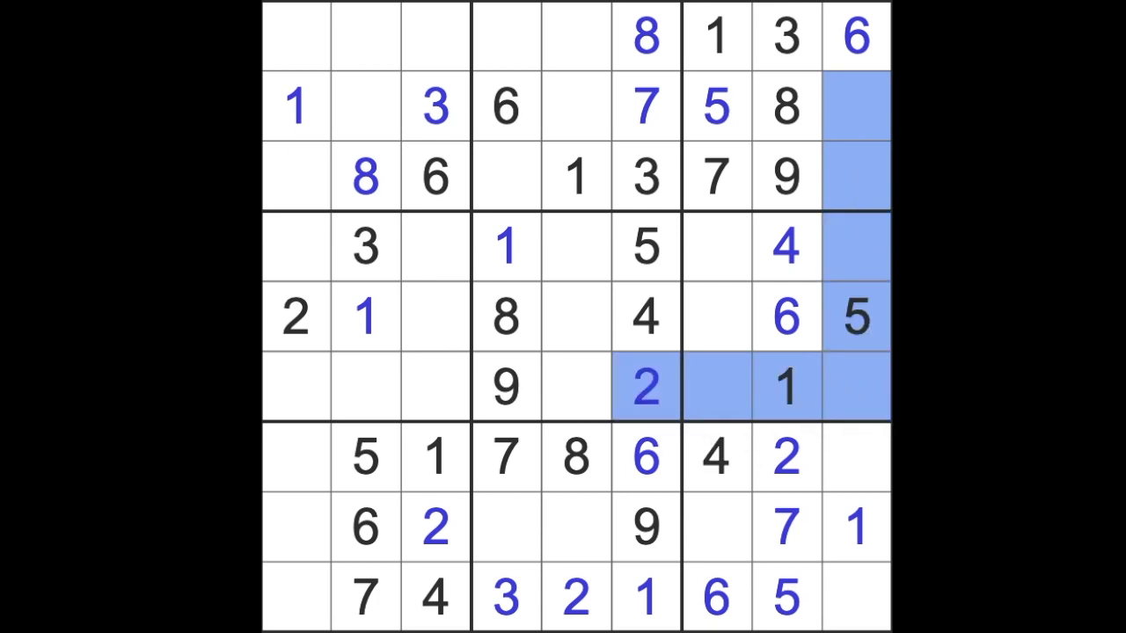
Step: Enter 2 in row 4, column 7 and 9 in row 5, column 7
{"action": "left_click", "coordinate": [717, 246]}
{"action": "type", "text": "2"}
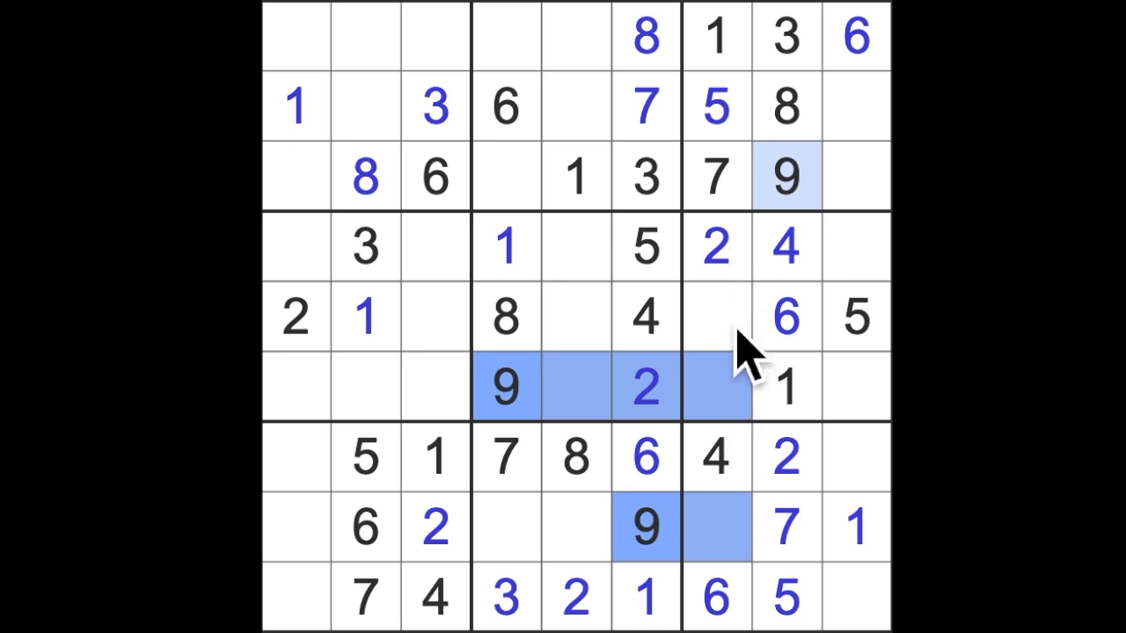
{"action": "left_click", "coordinate": [717, 317]}
{"action": "type", "text": "9"}
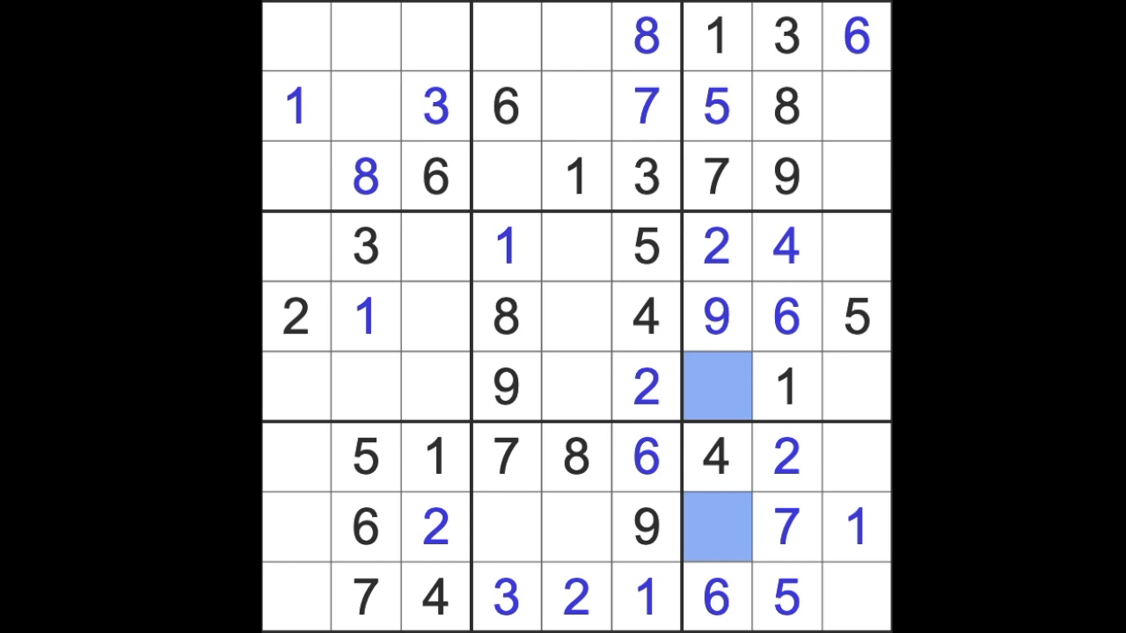
{"action": "left_click", "coordinate": [295, 528]}
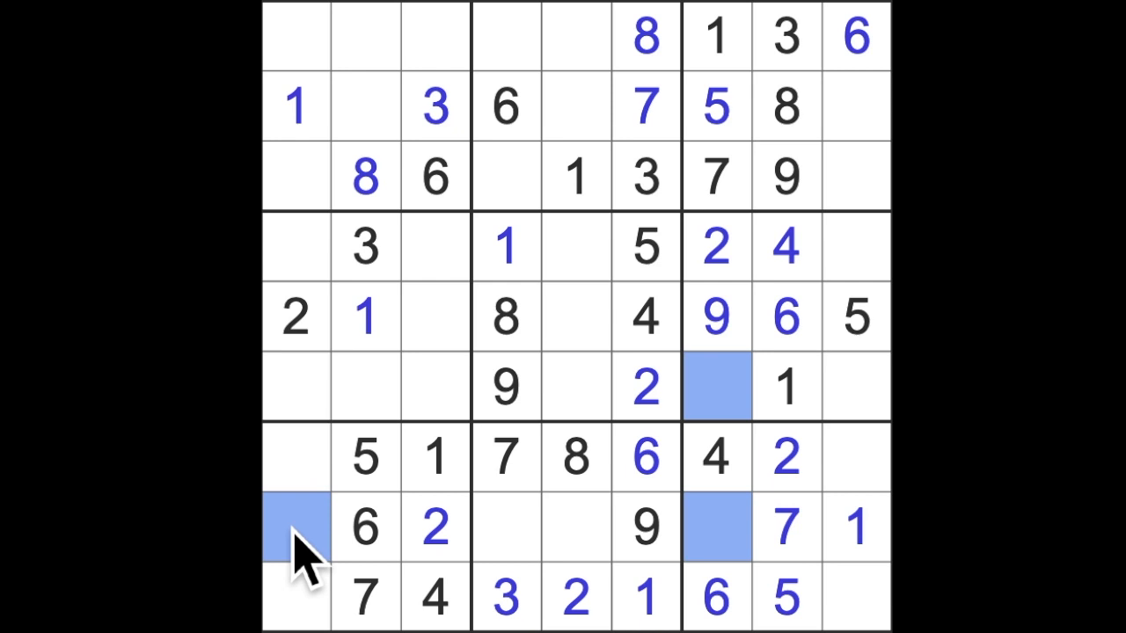
{"action": "mouse_move", "coordinate": [317, 528]}
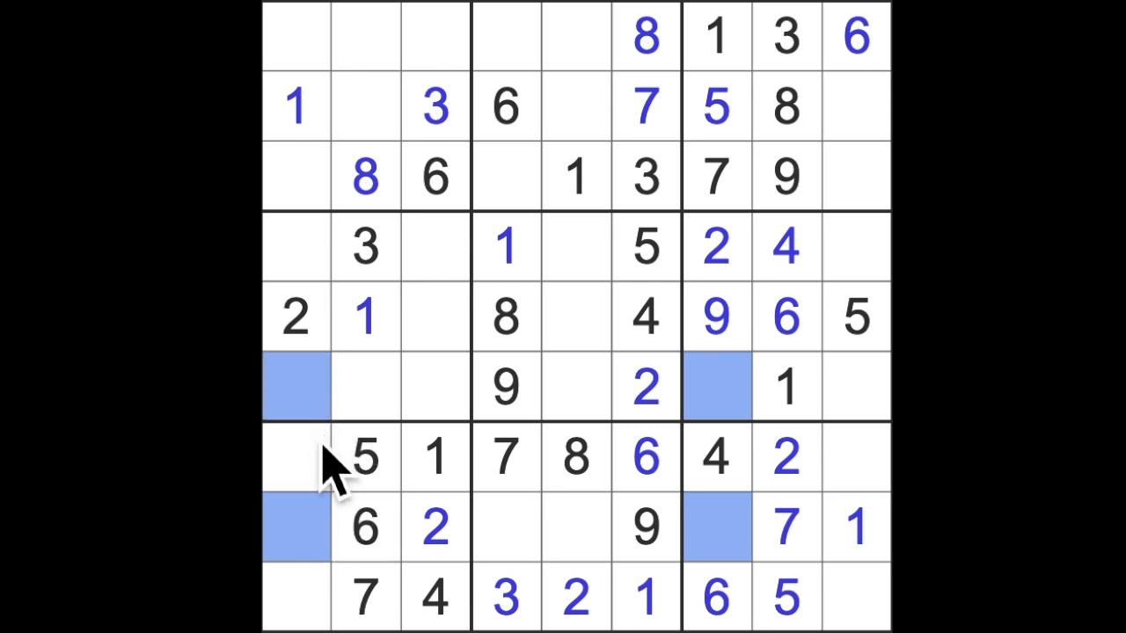
{"action": "mouse_move", "coordinate": [462, 431]}
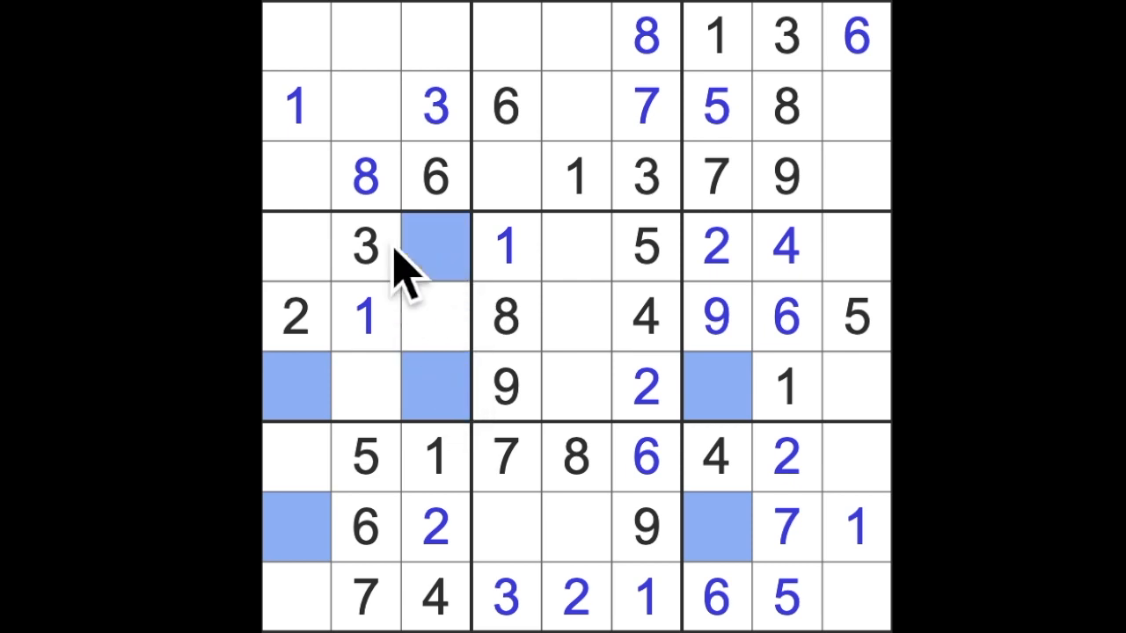
{"action": "mouse_move", "coordinate": [880, 467]}
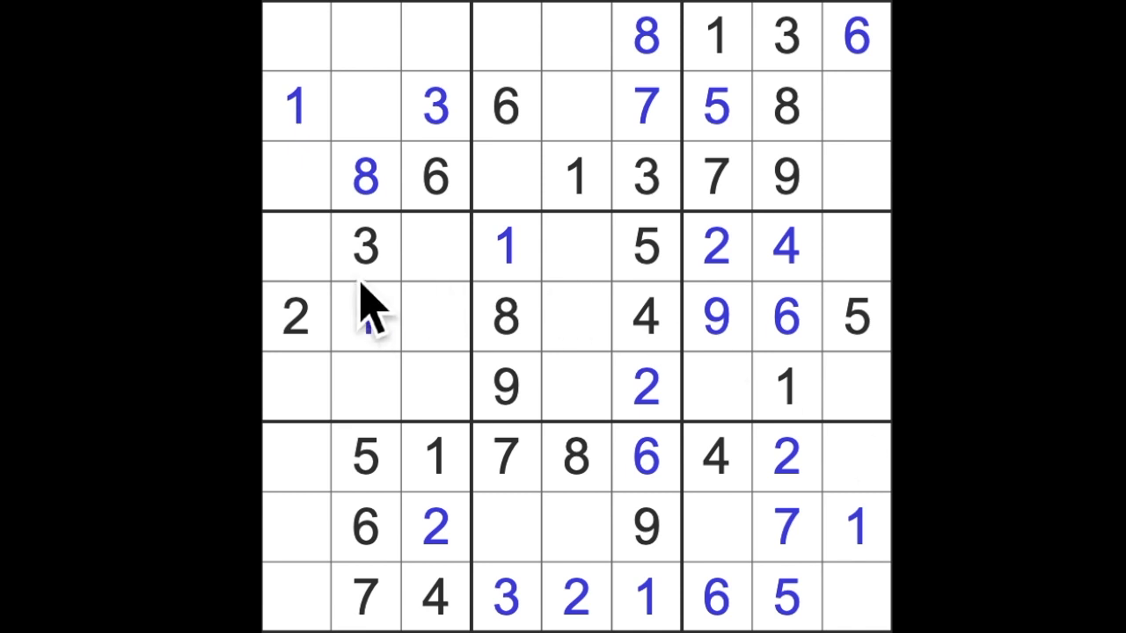
Step: Enter 3 at row 5 column 5, 7 at row 5 column 3, and 7 at row 1 column 1
{"action": "left_click", "coordinate": [856, 387]}
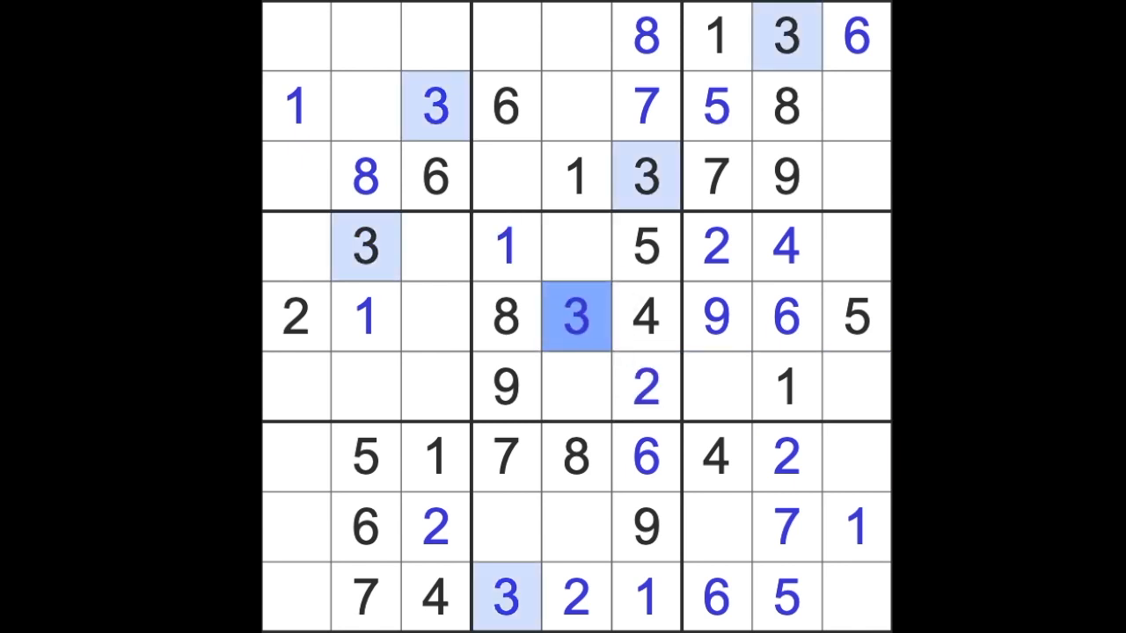
{"action": "left_click", "coordinate": [436, 317]}
{"action": "type", "text": "7"}
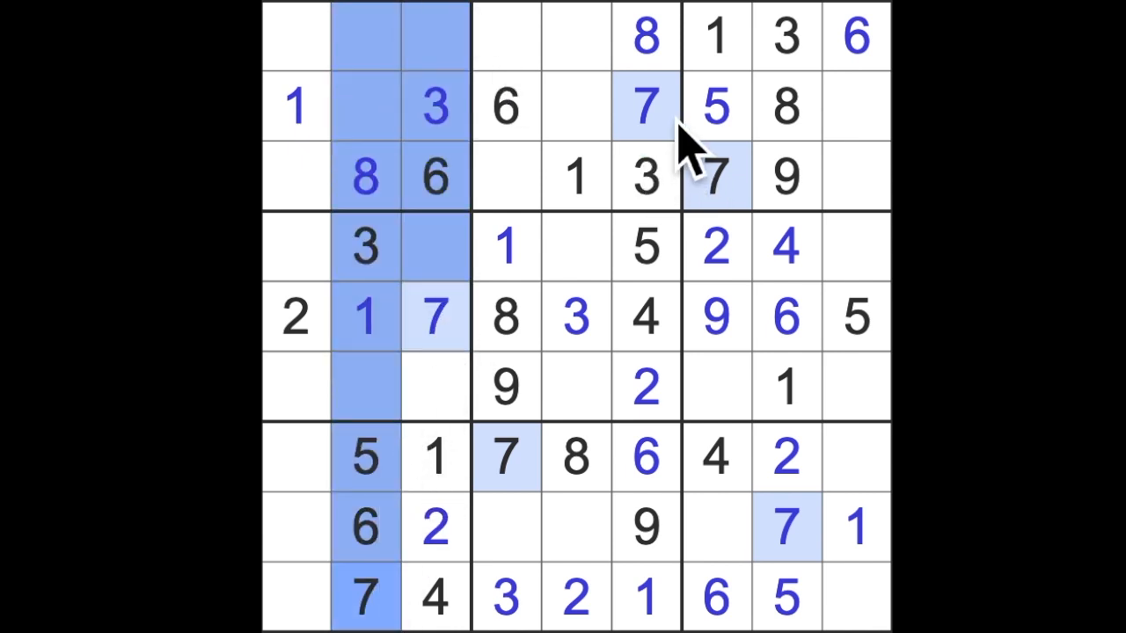
{"action": "left_click", "coordinate": [295, 35]}
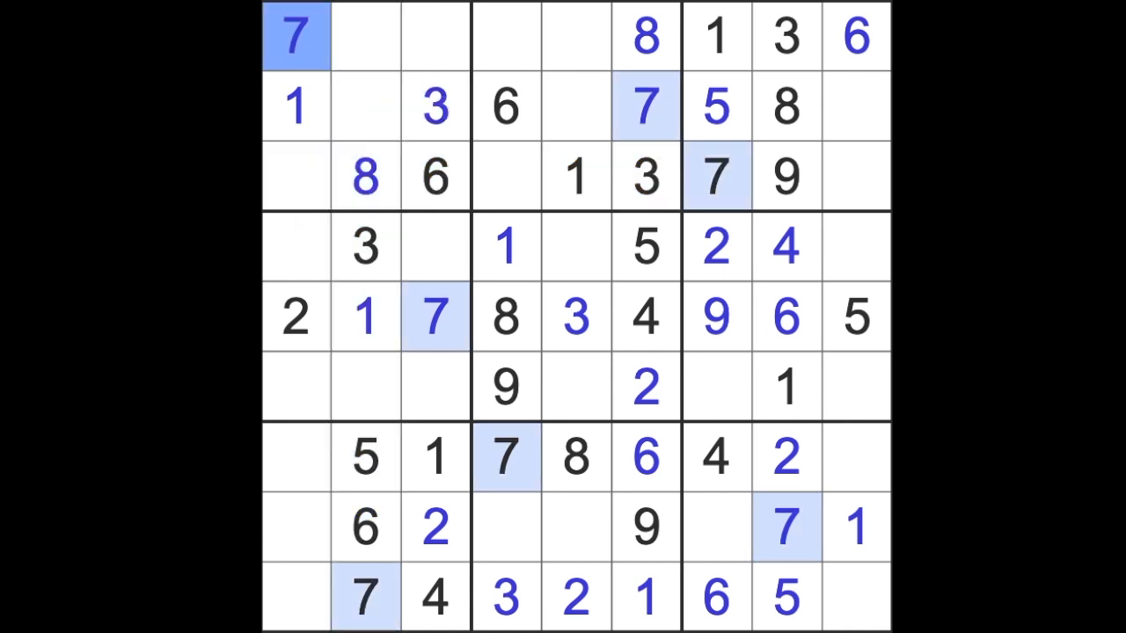
{"action": "mouse_move", "coordinate": [572, 255]}
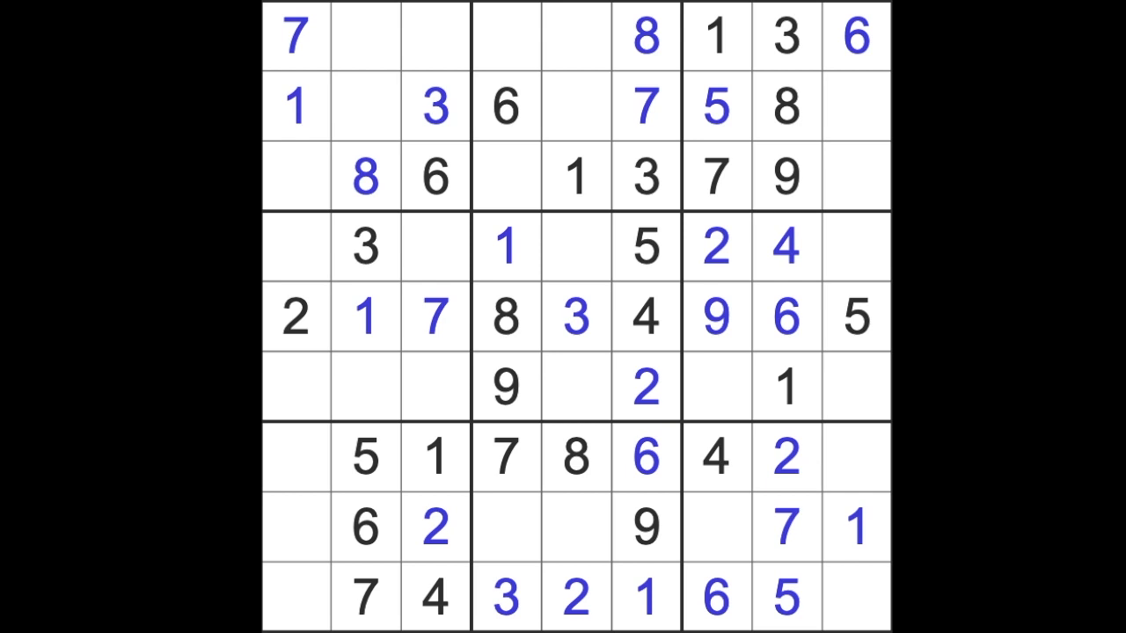
{"action": "mouse_move", "coordinate": [787, 527]}
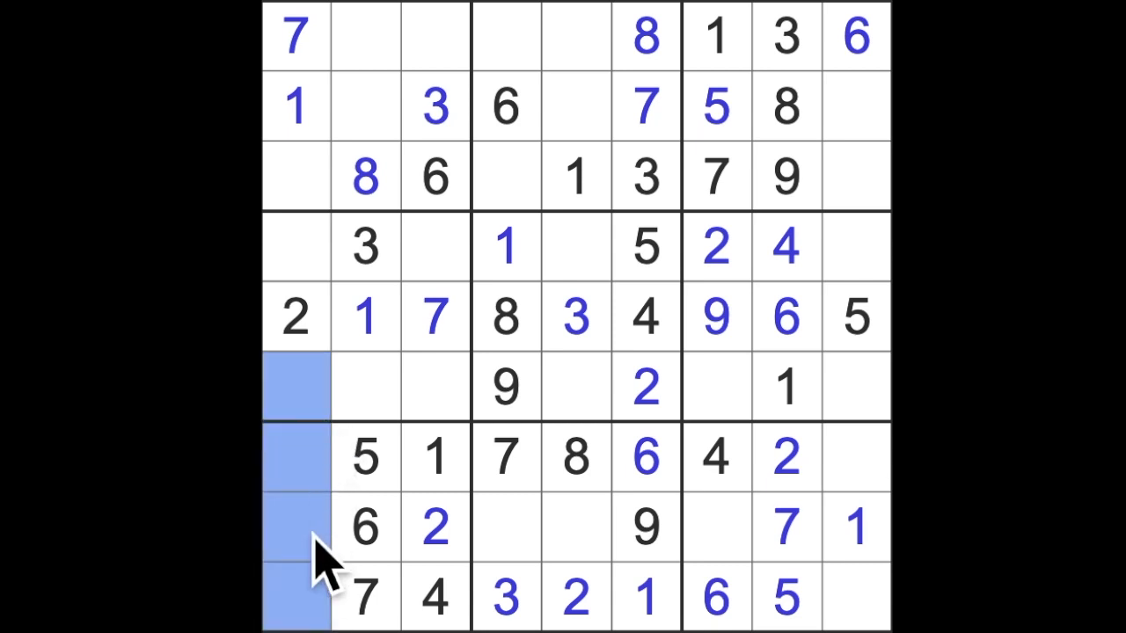
{"action": "mouse_move", "coordinate": [295, 317]}
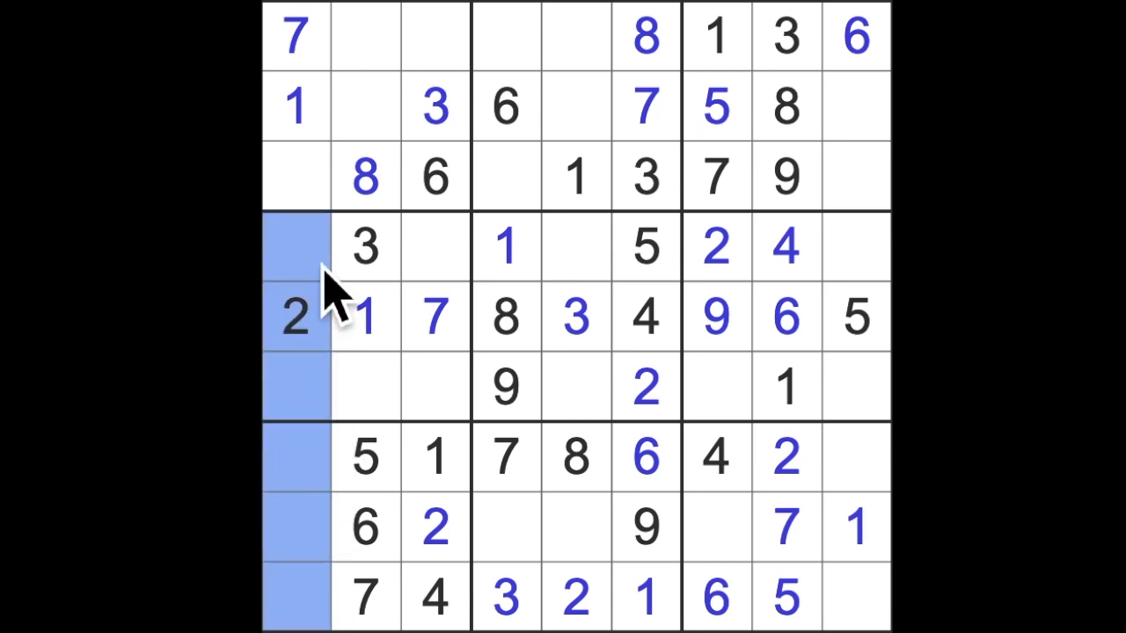
Step: Place a 9 in the empty cell at row 4, column 3
{"action": "left_click", "coordinate": [435, 246]}
{"action": "type", "text": "9"}
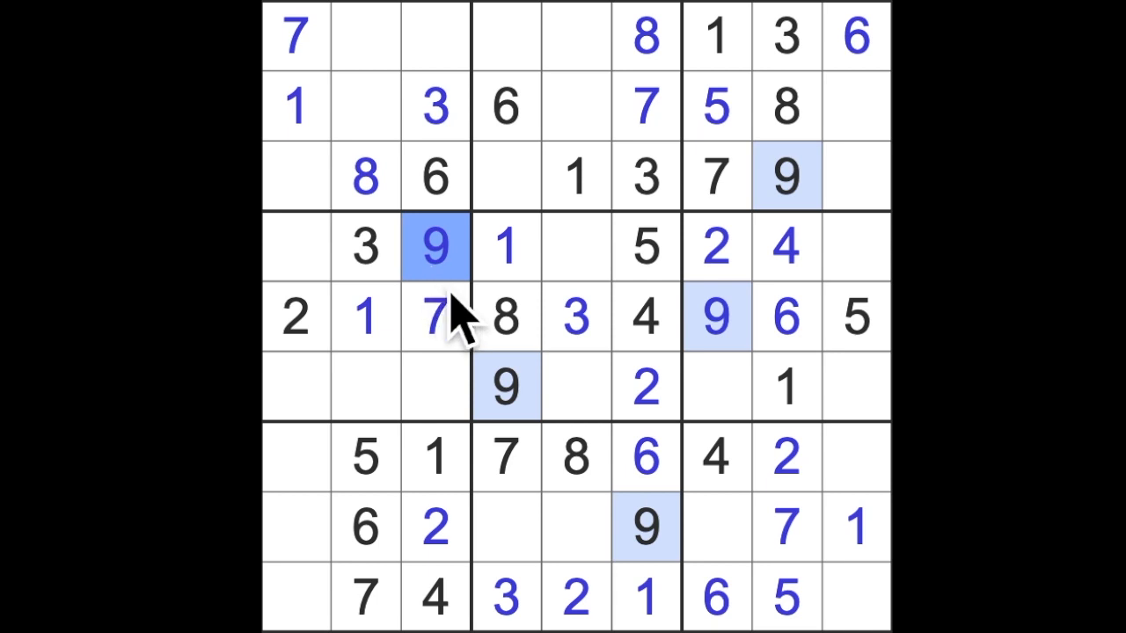
{"action": "mouse_move", "coordinate": [467, 334]}
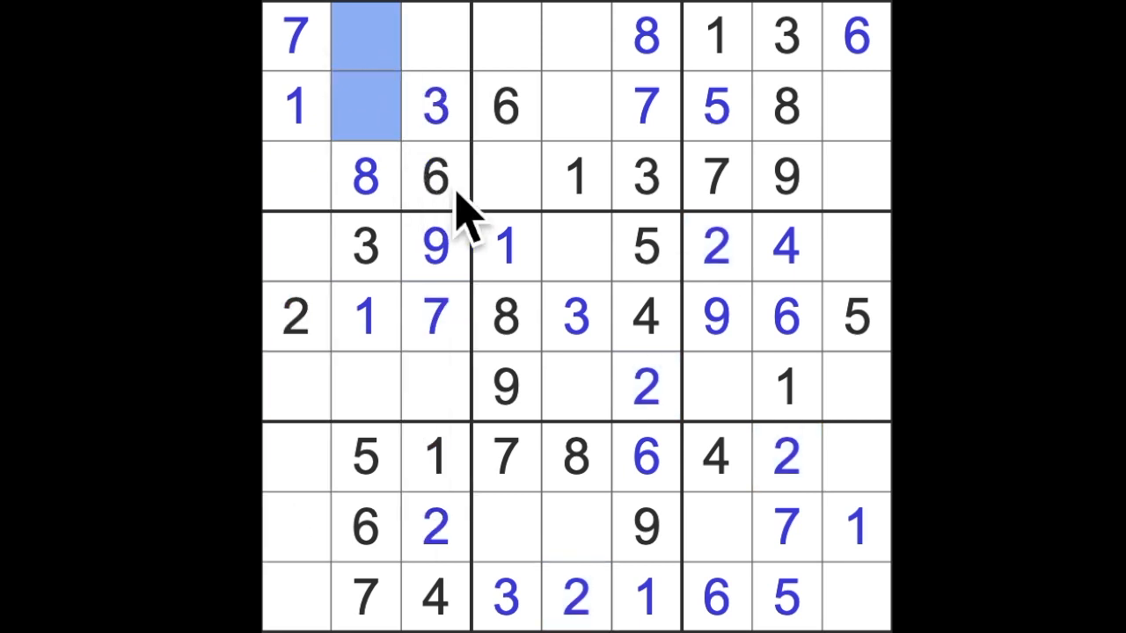
{"action": "mouse_move", "coordinate": [506, 203]}
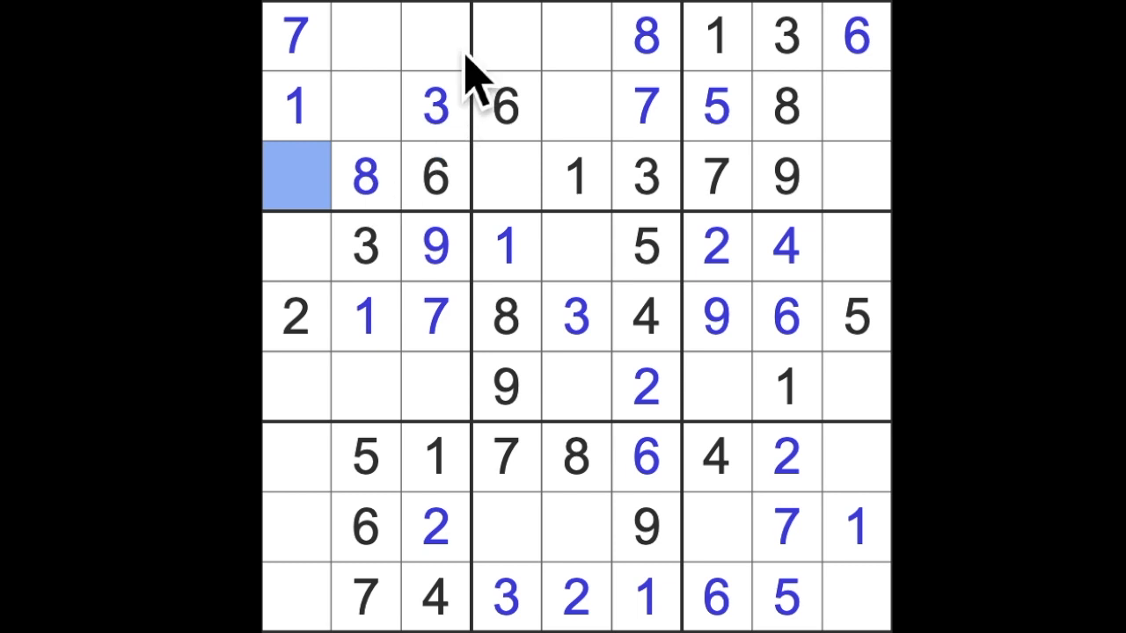
Step: Enter 9, 5, 2 in row 1; 2, 9, 4 in row 2; and 4, 2 in row 3
{"action": "left_click", "coordinate": [436, 37]}
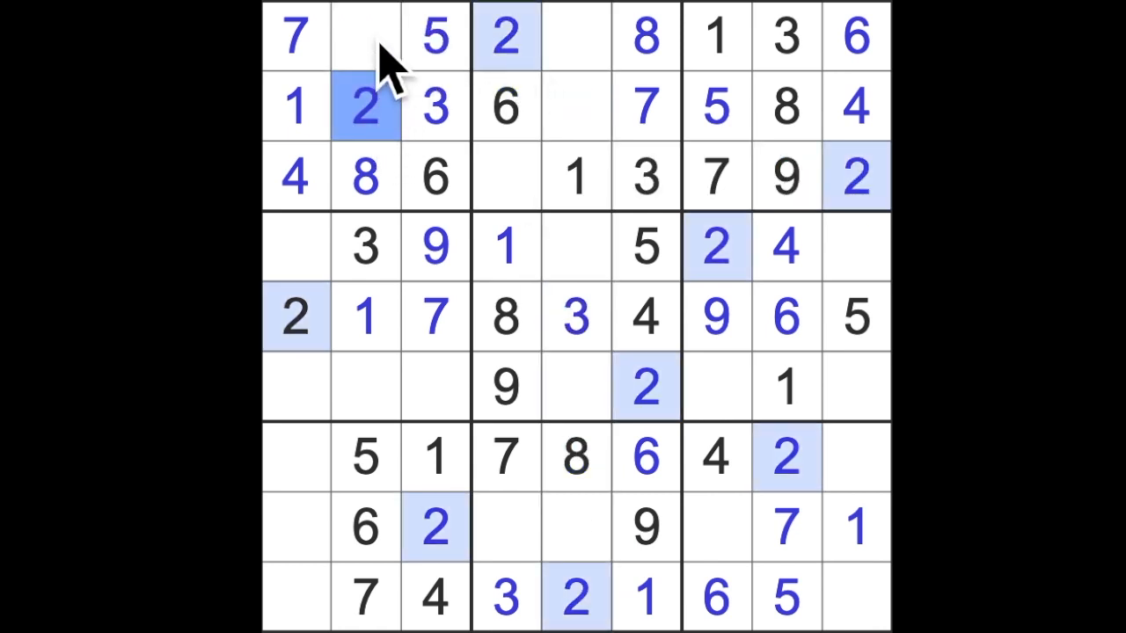
{"action": "left_click", "coordinate": [364, 37]}
{"action": "type", "text": "9"}
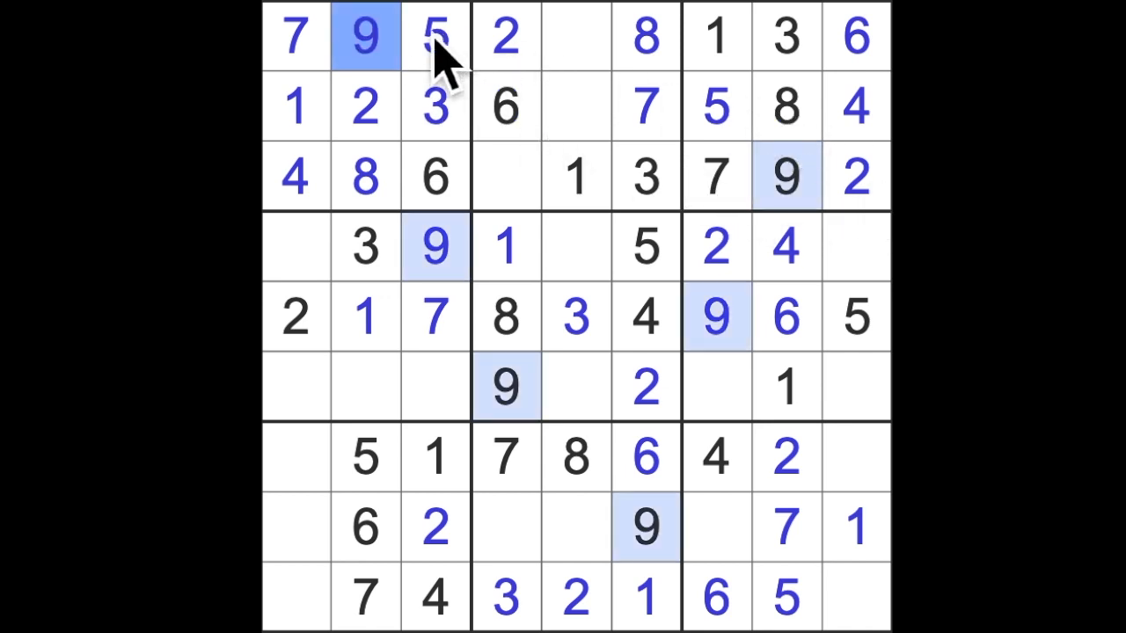
{"action": "left_click", "coordinate": [506, 247]}
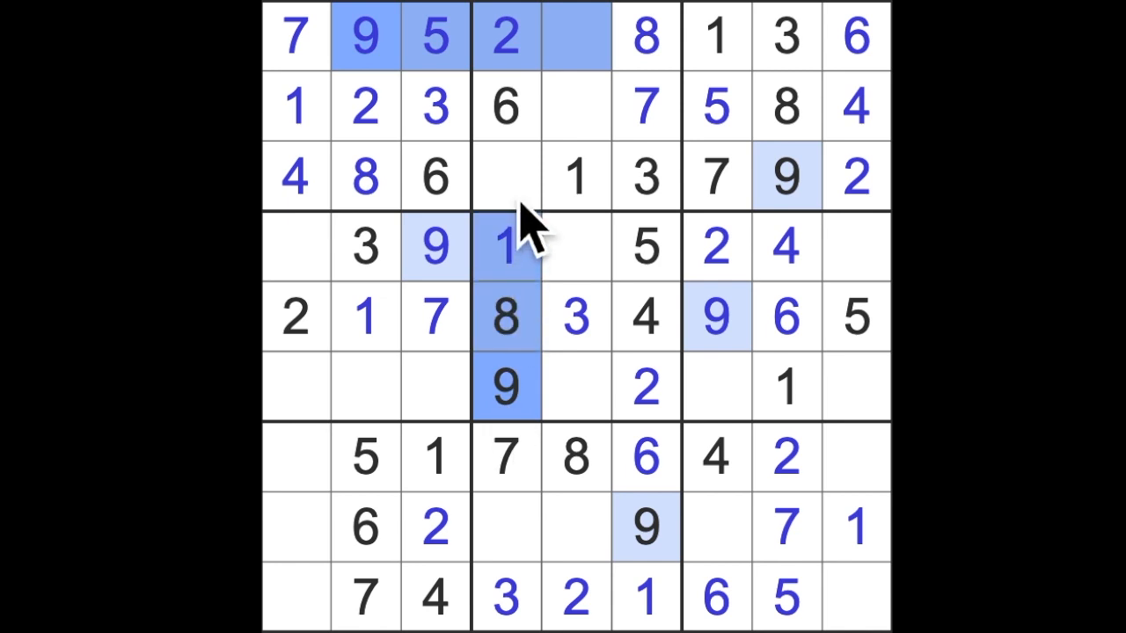
{"action": "left_click", "coordinate": [576, 106]}
{"action": "type", "text": "9"}
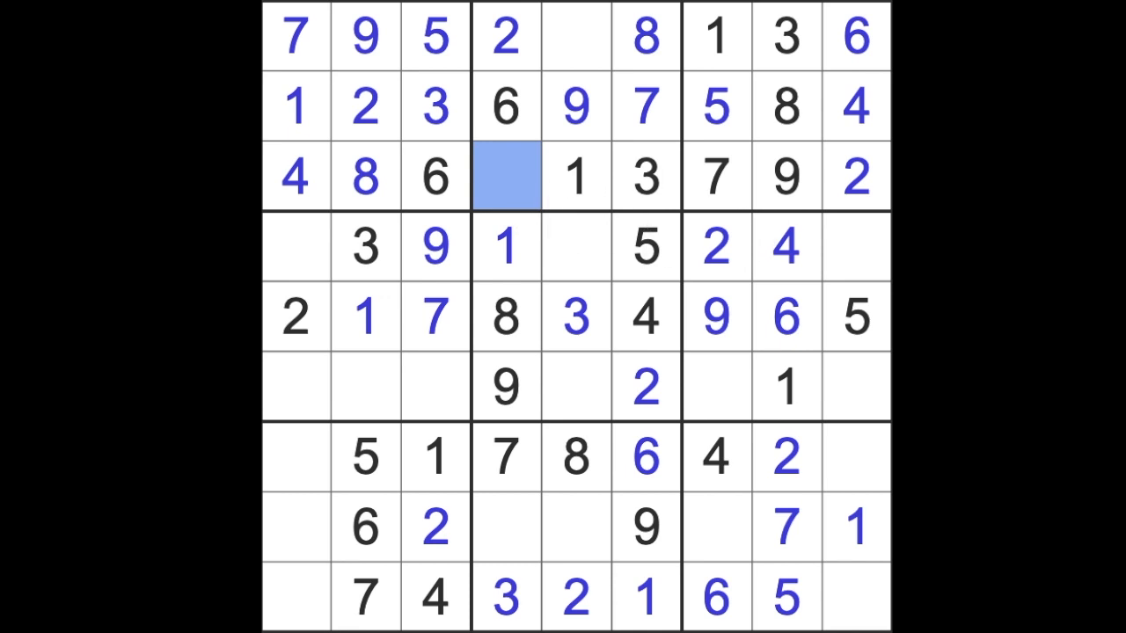
Step: Enter 5 at row 3 column 4 and 4 at row 1 column 5, then 4 and 5 in row 8 and 4 in row 6
{"action": "type", "text": "5"}
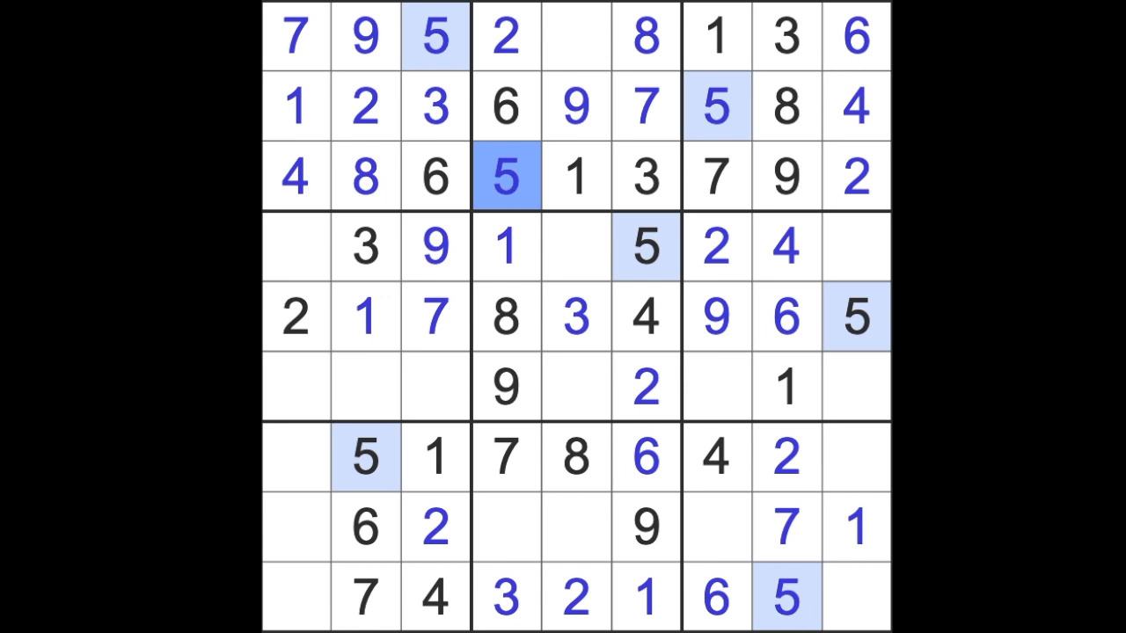
{"action": "mouse_move", "coordinate": [871, 167]}
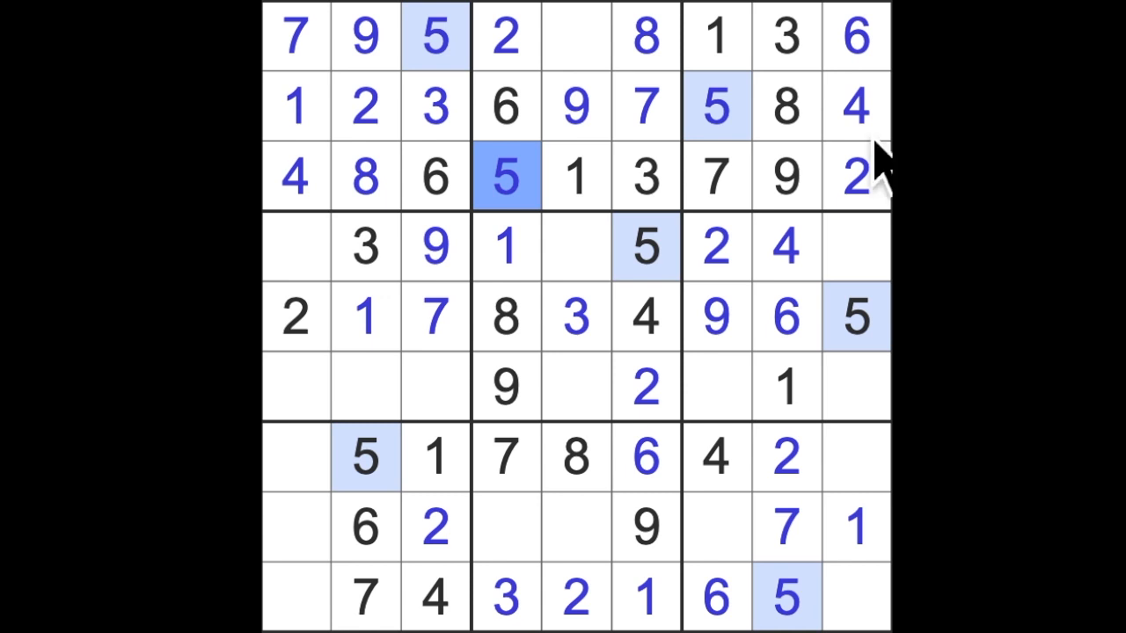
{"action": "left_click", "coordinate": [576, 36]}
{"action": "type", "text": "4"}
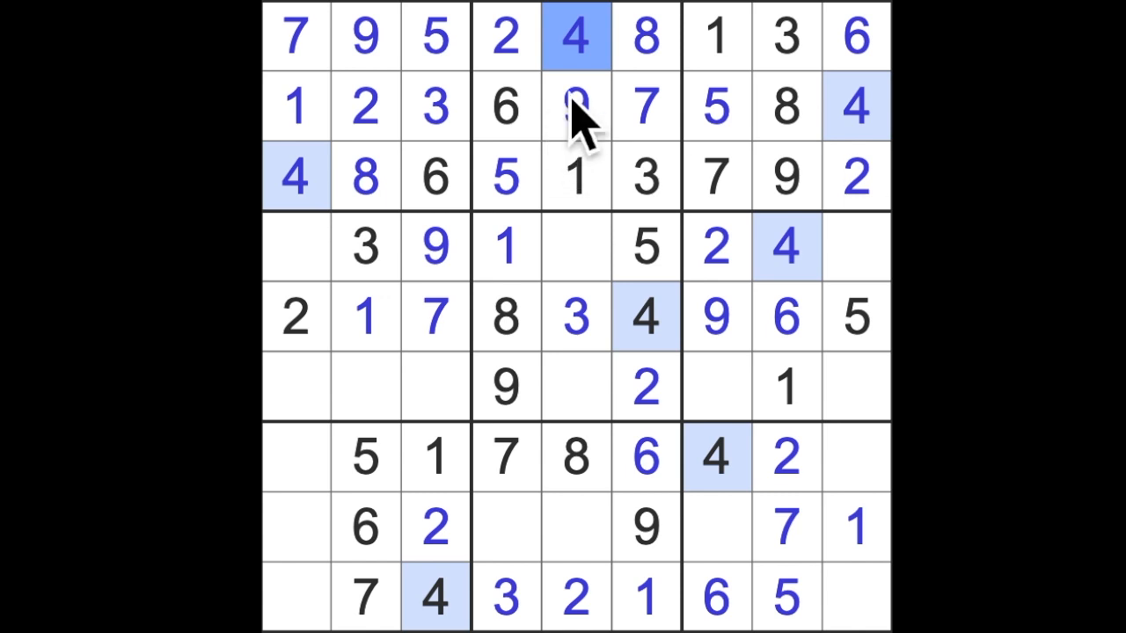
{"action": "left_click", "coordinate": [506, 528]}
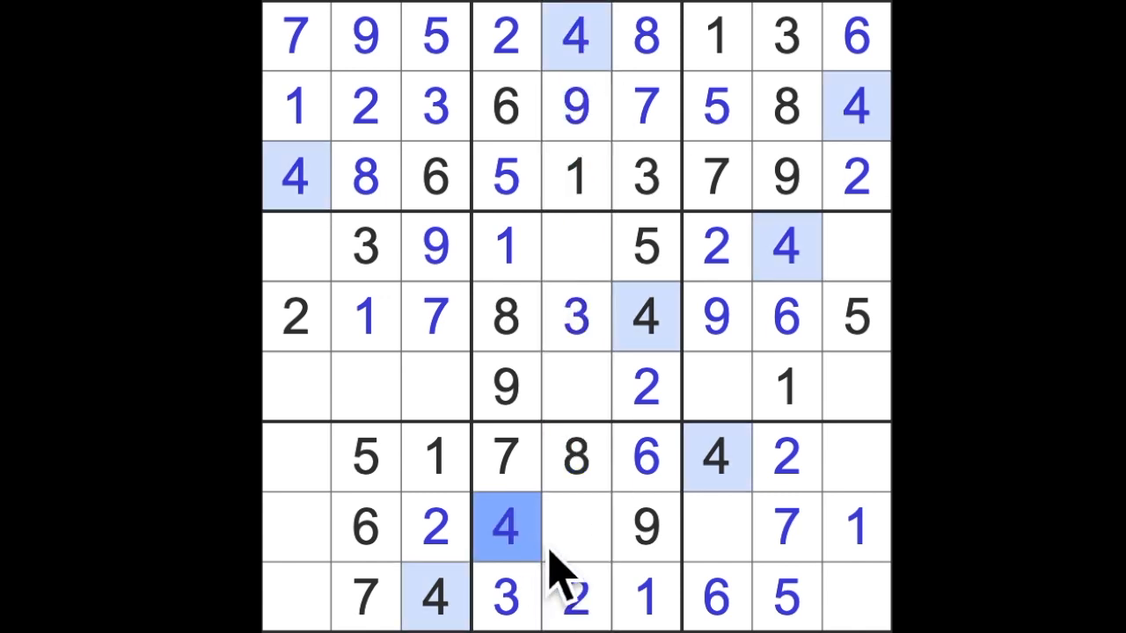
{"action": "left_click", "coordinate": [575, 528]}
{"action": "type", "text": "5"}
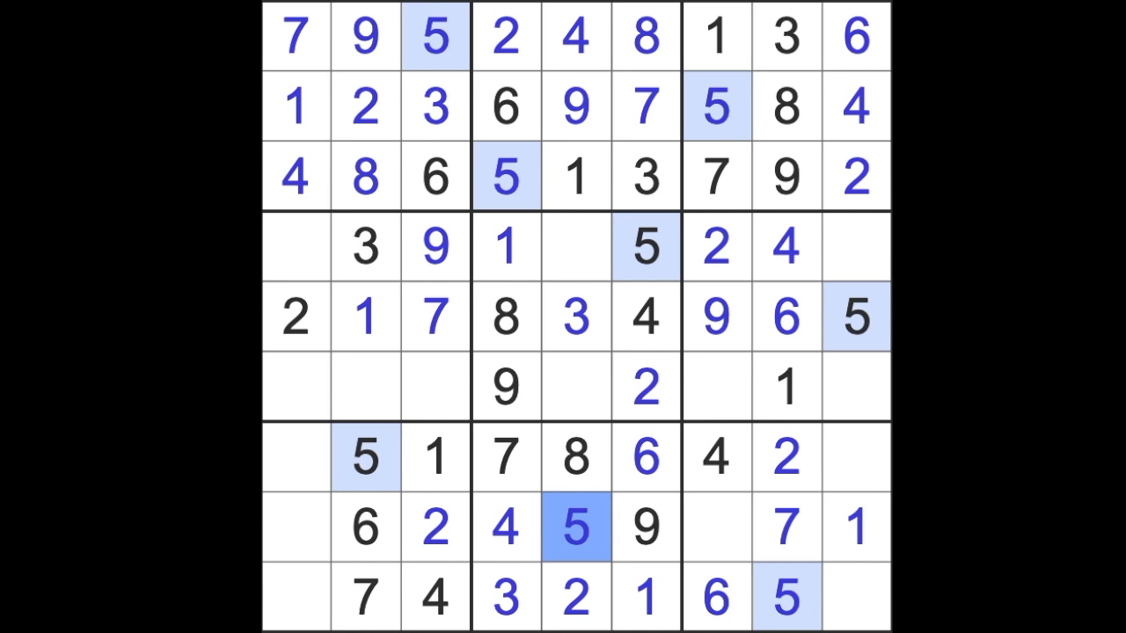
{"action": "left_click", "coordinate": [365, 387]}
{"action": "type", "text": "4"}
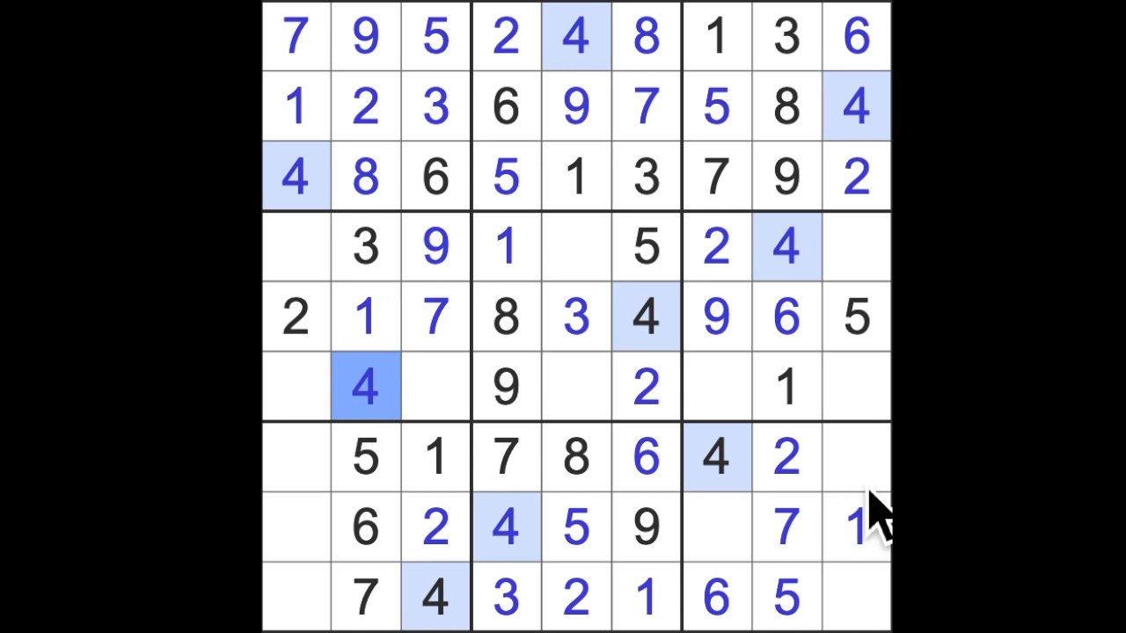
Step: Enter 8 in rows 4 and 6, 3 and 7 in row 6, 9 and 3 in row 7, and 9 in row 9
{"action": "left_click", "coordinate": [436, 387]}
{"action": "type", "text": "8"}
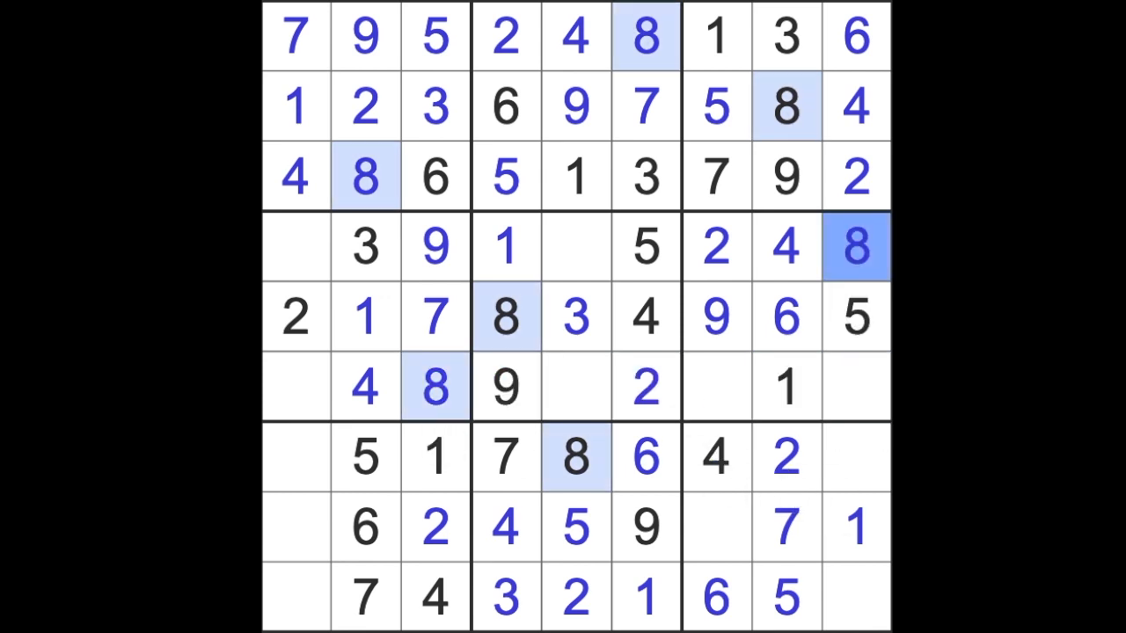
{"action": "mouse_move", "coordinate": [849, 321]}
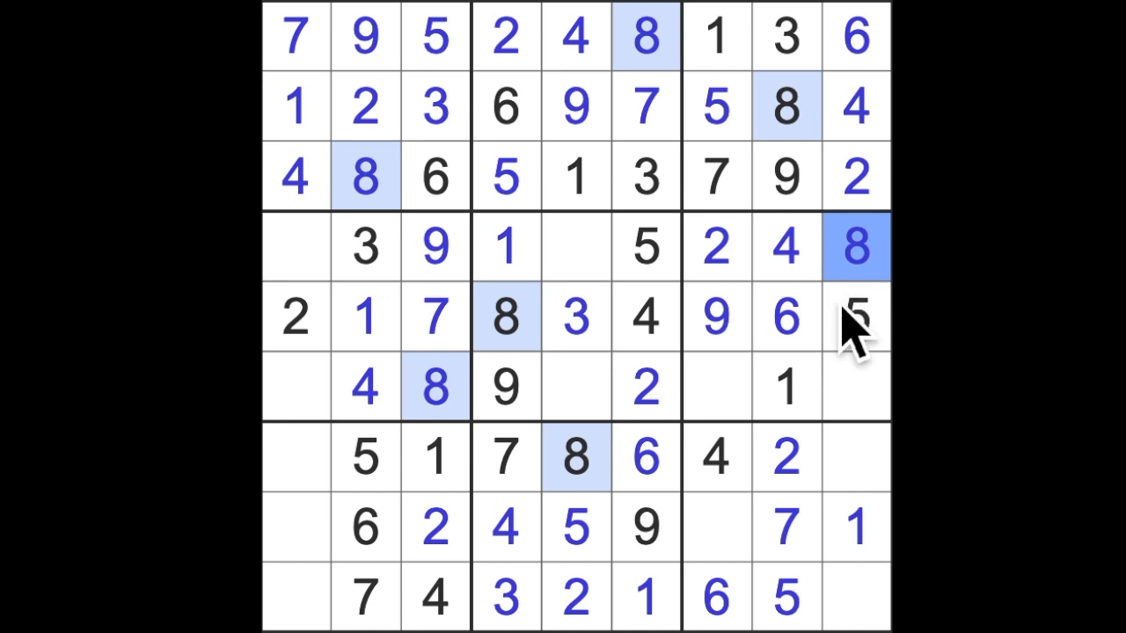
{"action": "left_click", "coordinate": [717, 176]}
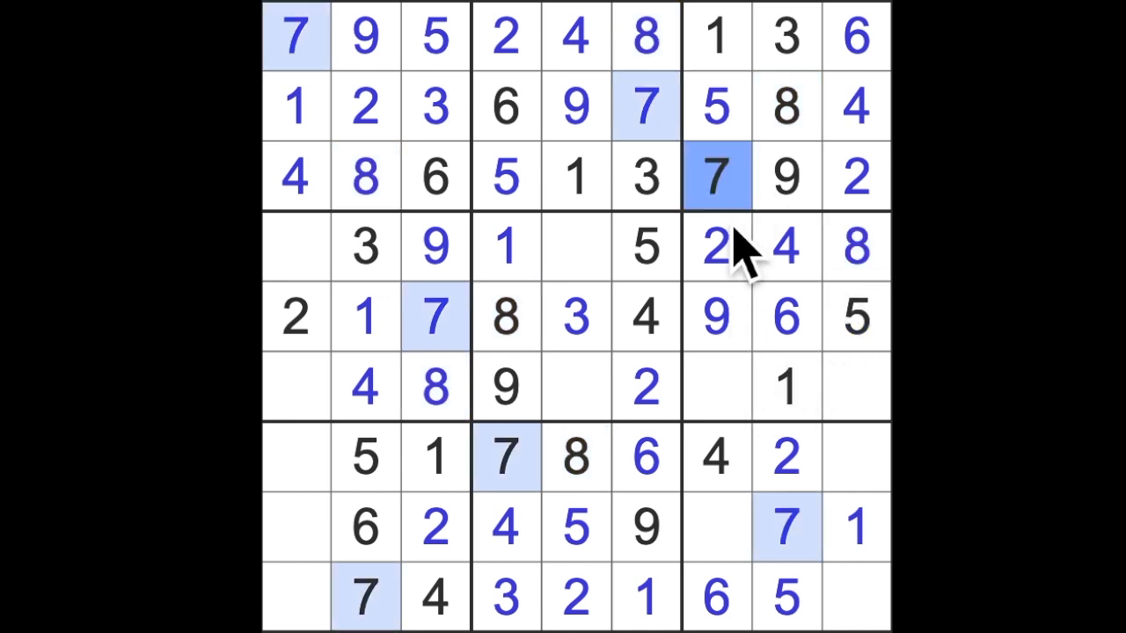
{"action": "left_click", "coordinate": [856, 387]}
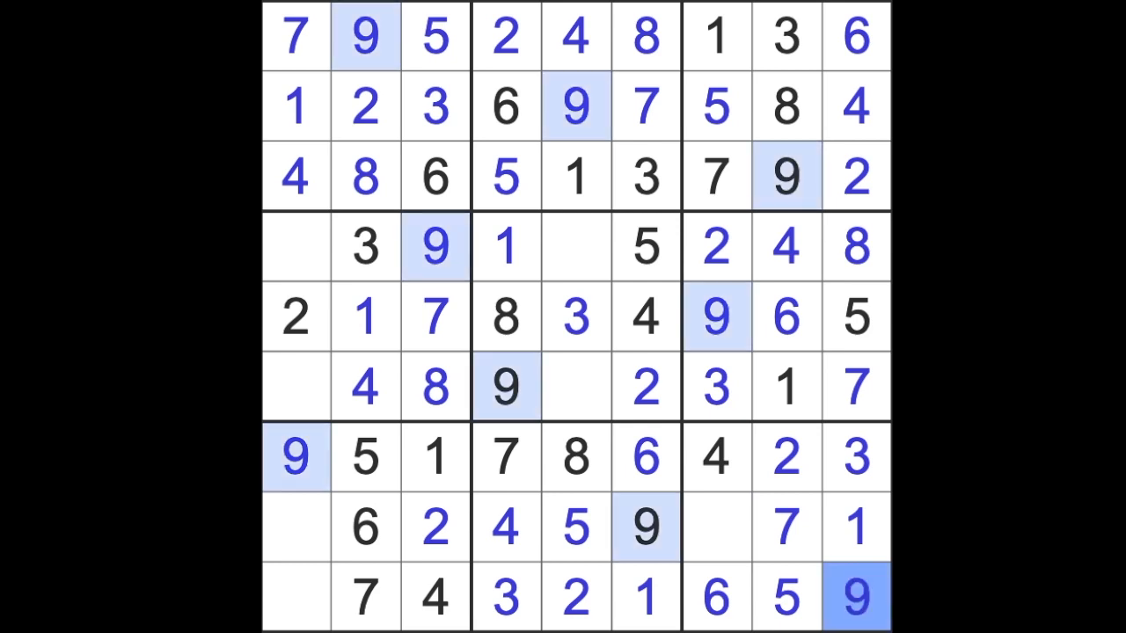
Step: Enter 8 in row 8, 8 and 3 in column 1, then 6, 5 and 6 in the centre
{"action": "left_click", "coordinate": [717, 528]}
{"action": "type", "text": "8"}
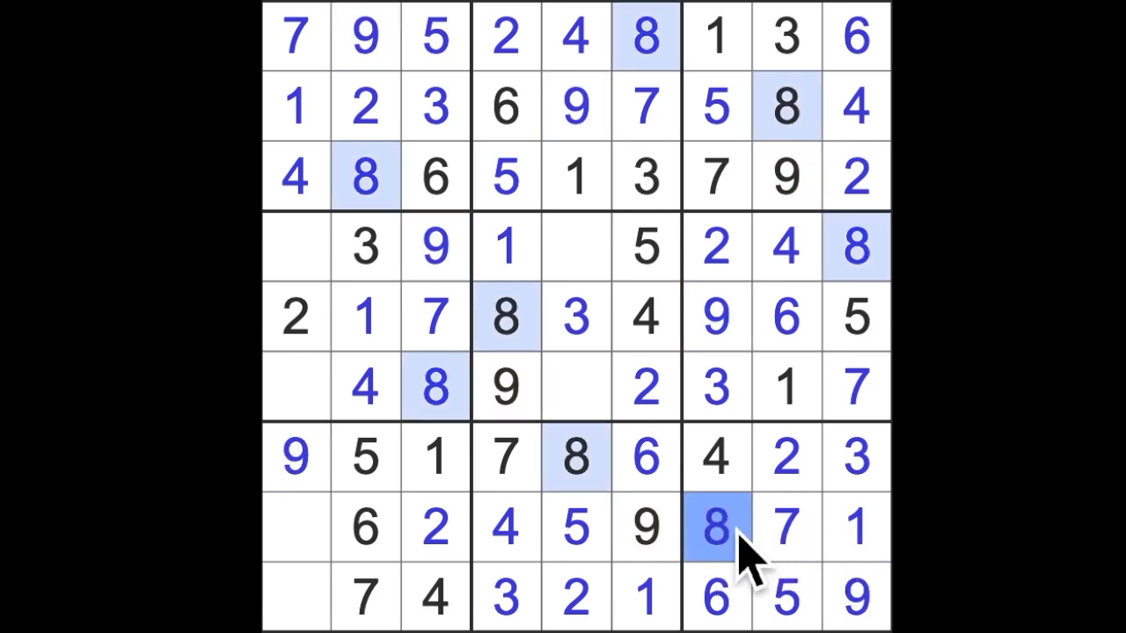
{"action": "left_click", "coordinate": [295, 599]}
{"action": "type", "text": "8"}
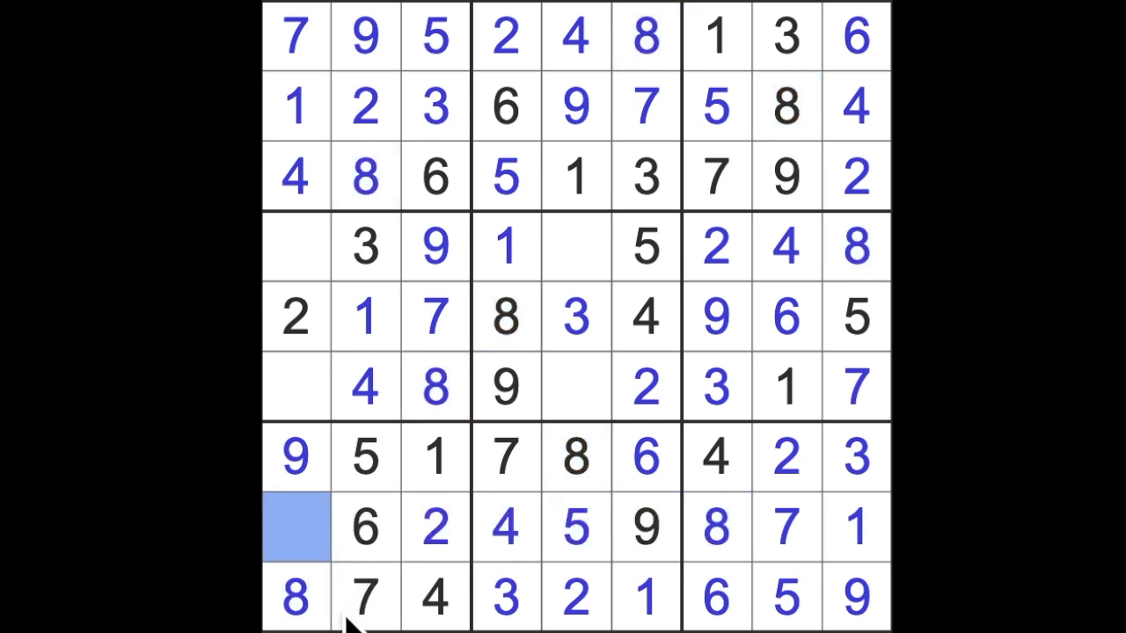
{"action": "left_click", "coordinate": [294, 528]}
{"action": "type", "text": "3"}
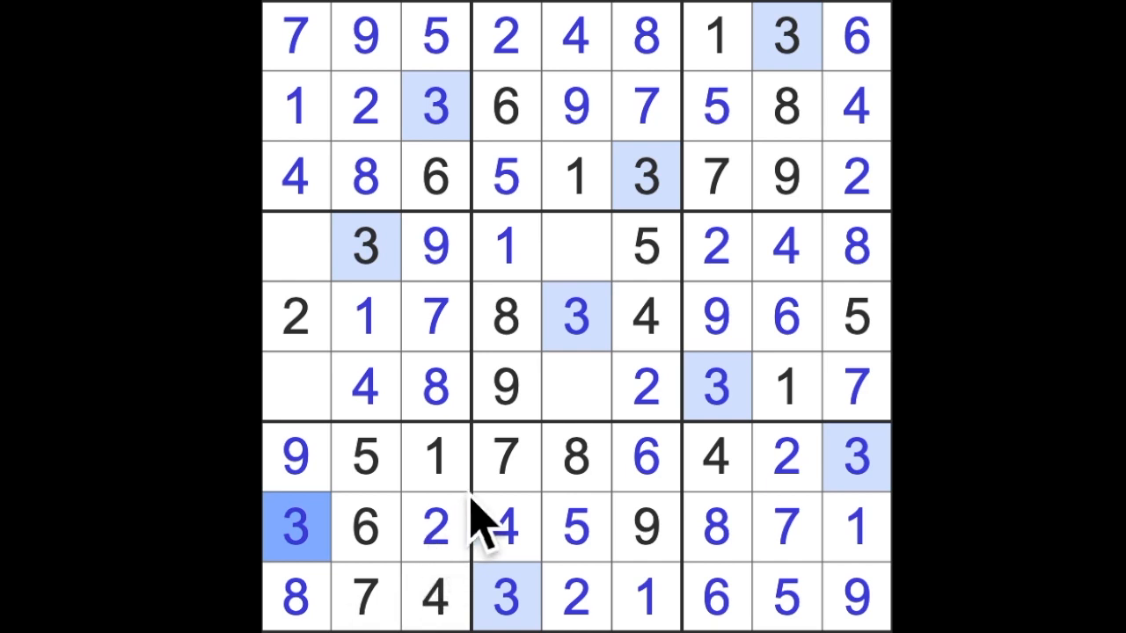
{"action": "mouse_move", "coordinate": [317, 300]}
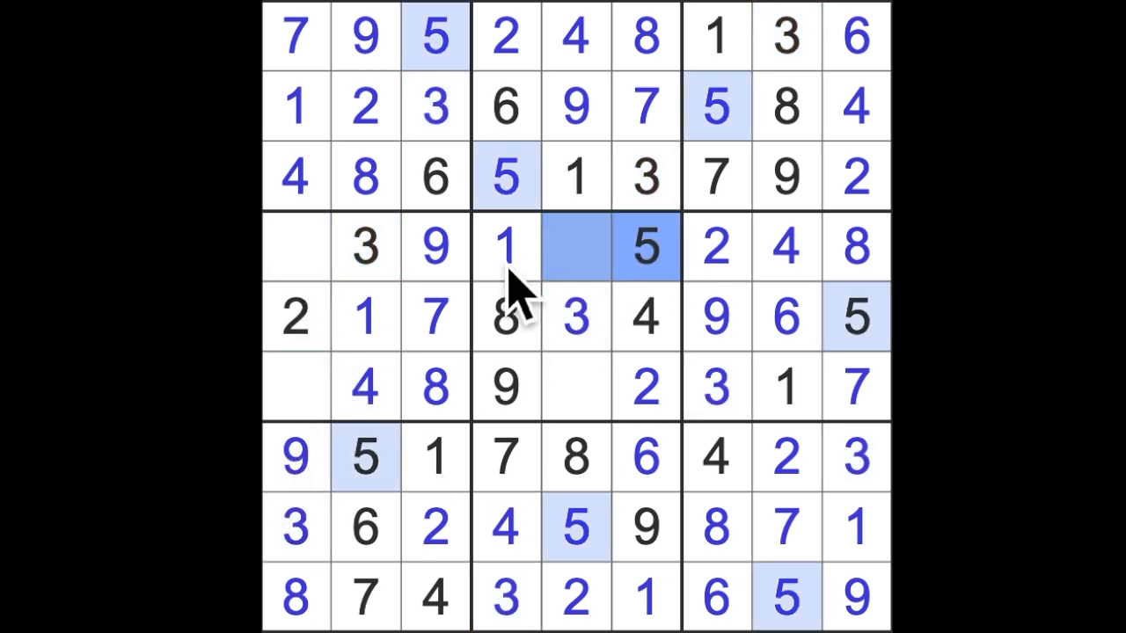
{"action": "left_click", "coordinate": [294, 387]}
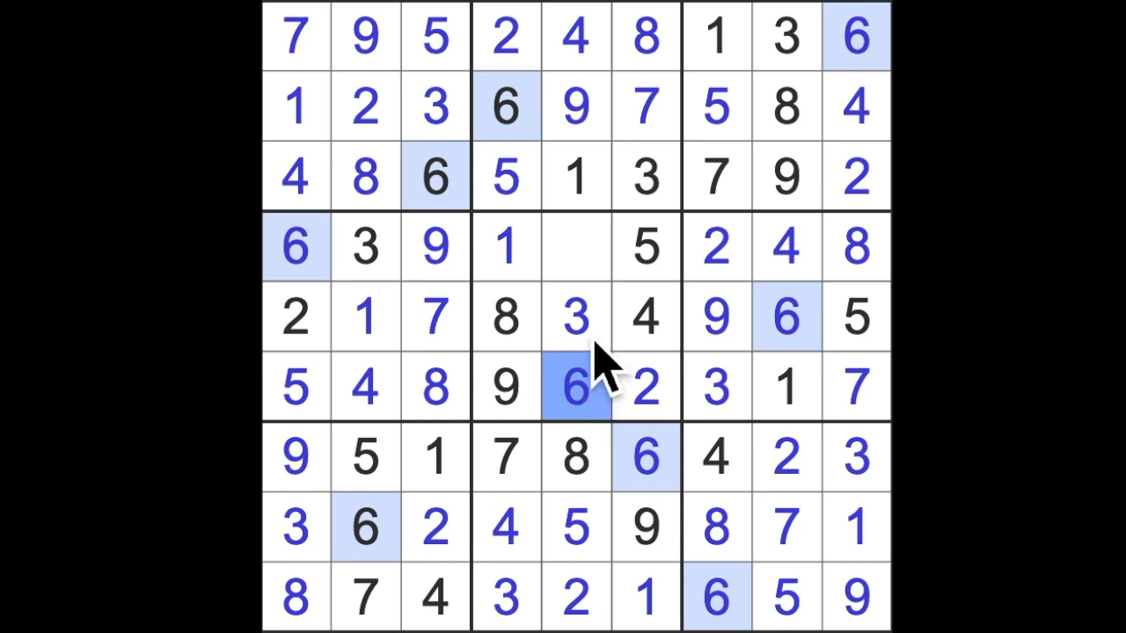
{"action": "left_click", "coordinate": [577, 247]}
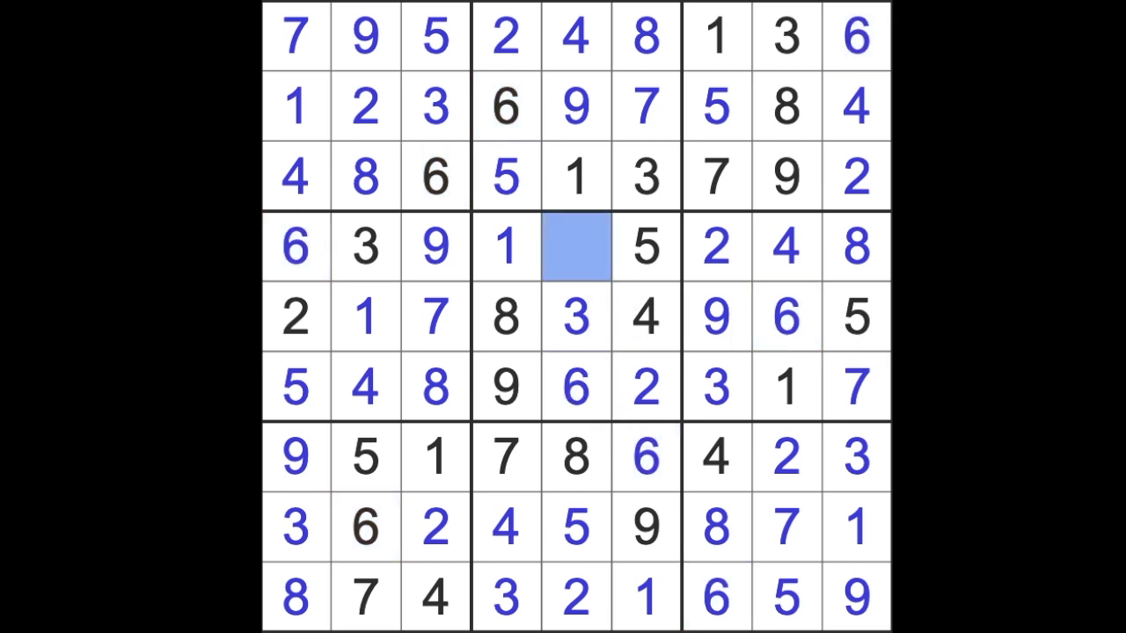